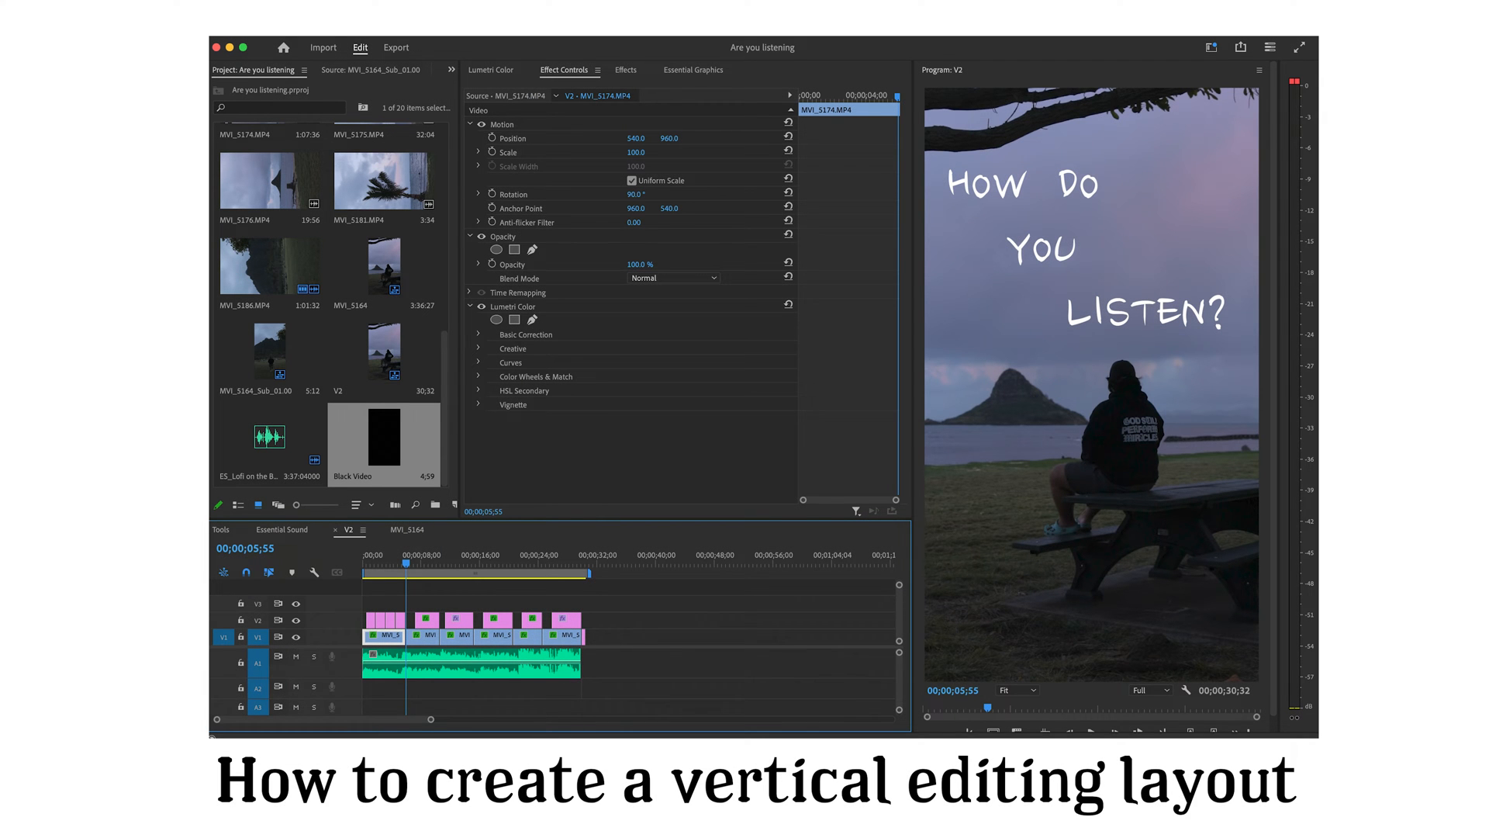
# Switch the interface to the Editing workspace from the Window menu.
pyautogui.click(610, 17)
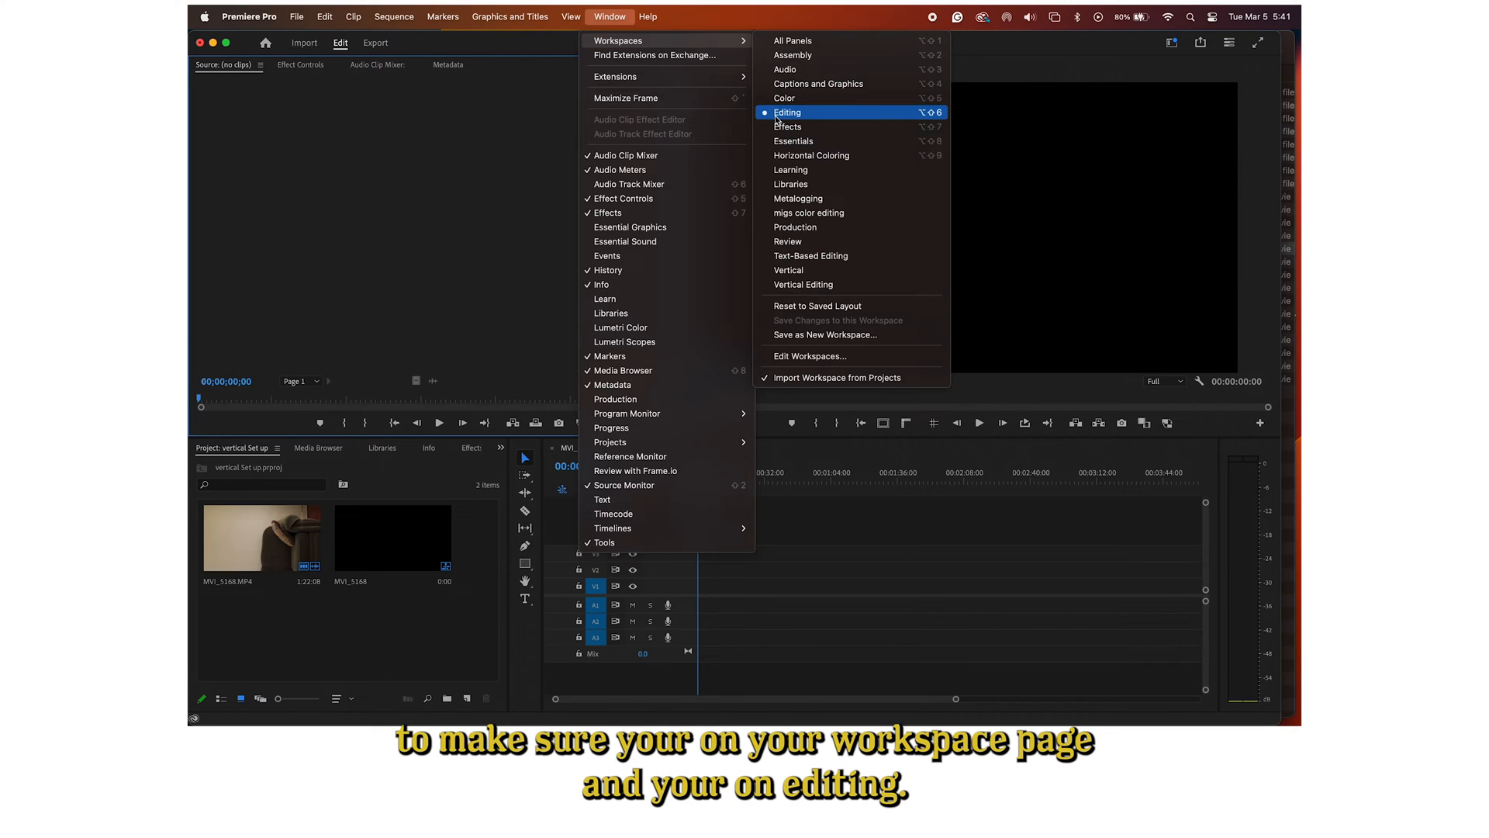
pyautogui.moveTo(816, 114)
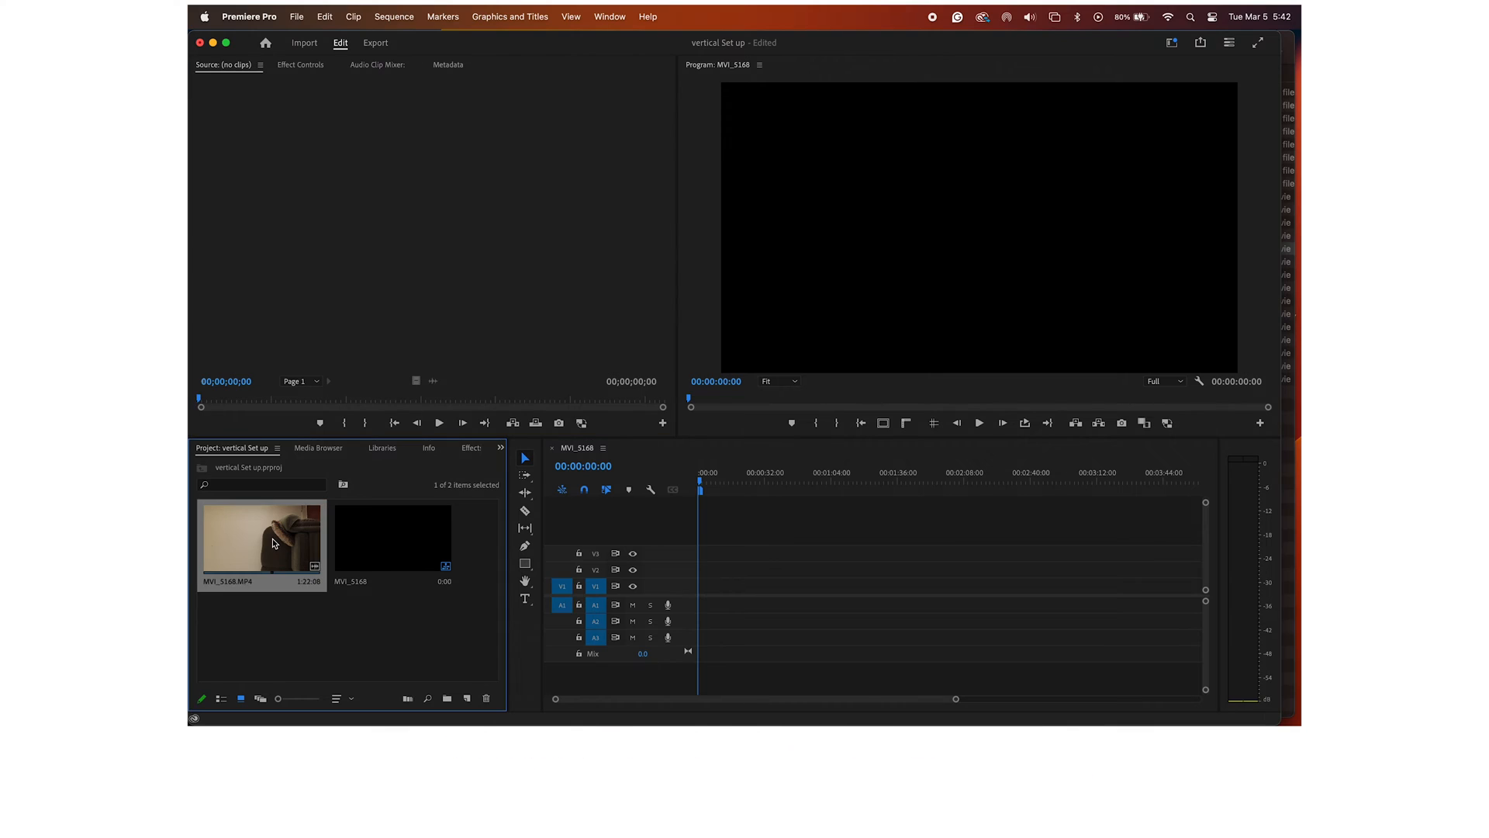
# Drag MVI_5168.MP4 onto the V1 and A1 timeline tracks.
pyautogui.moveTo(272, 542); pyautogui.dragTo(781, 538)
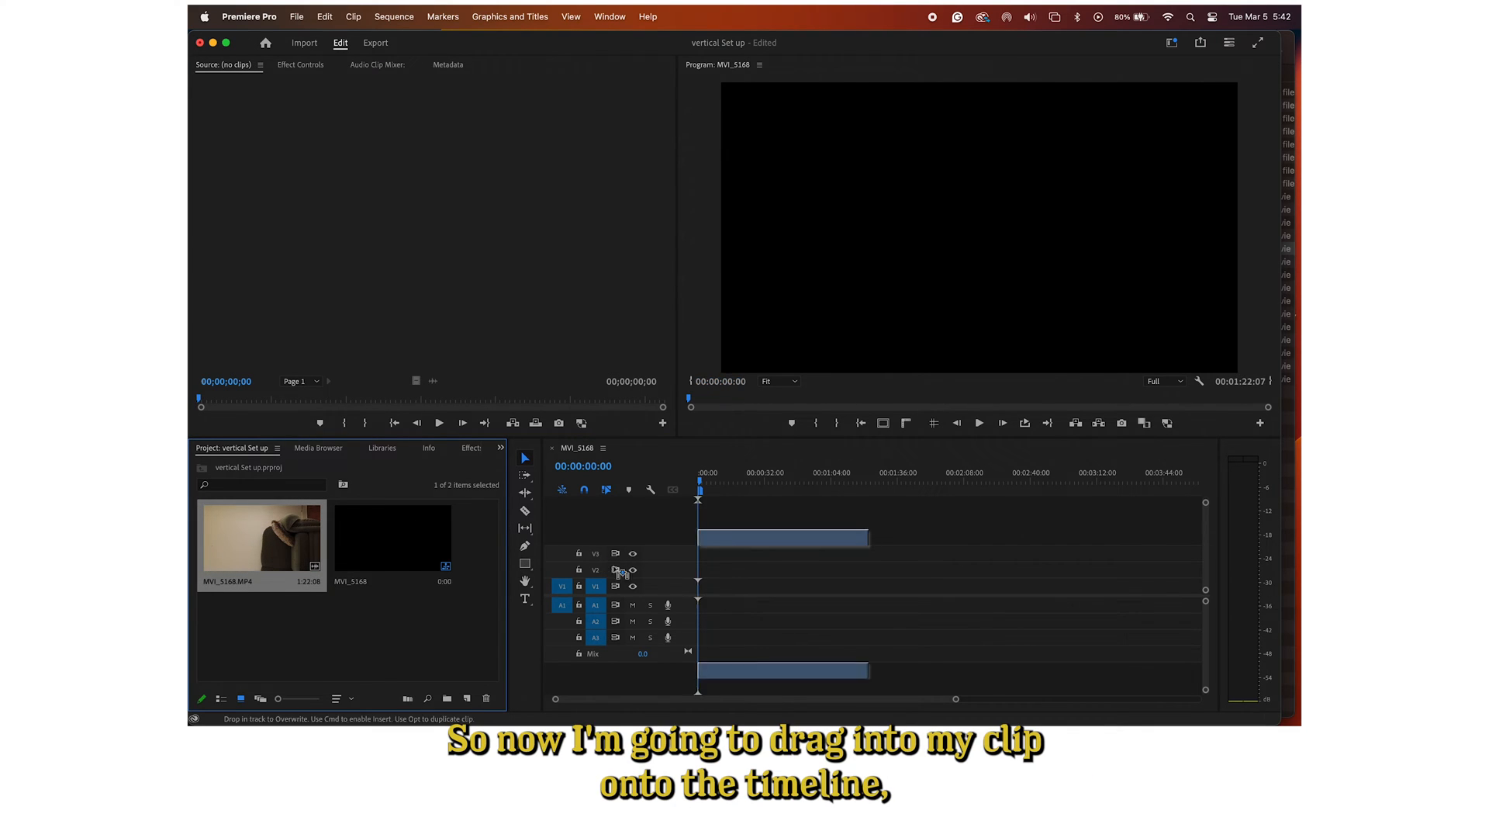
pyautogui.moveTo(261, 527); pyautogui.dragTo(779, 586)
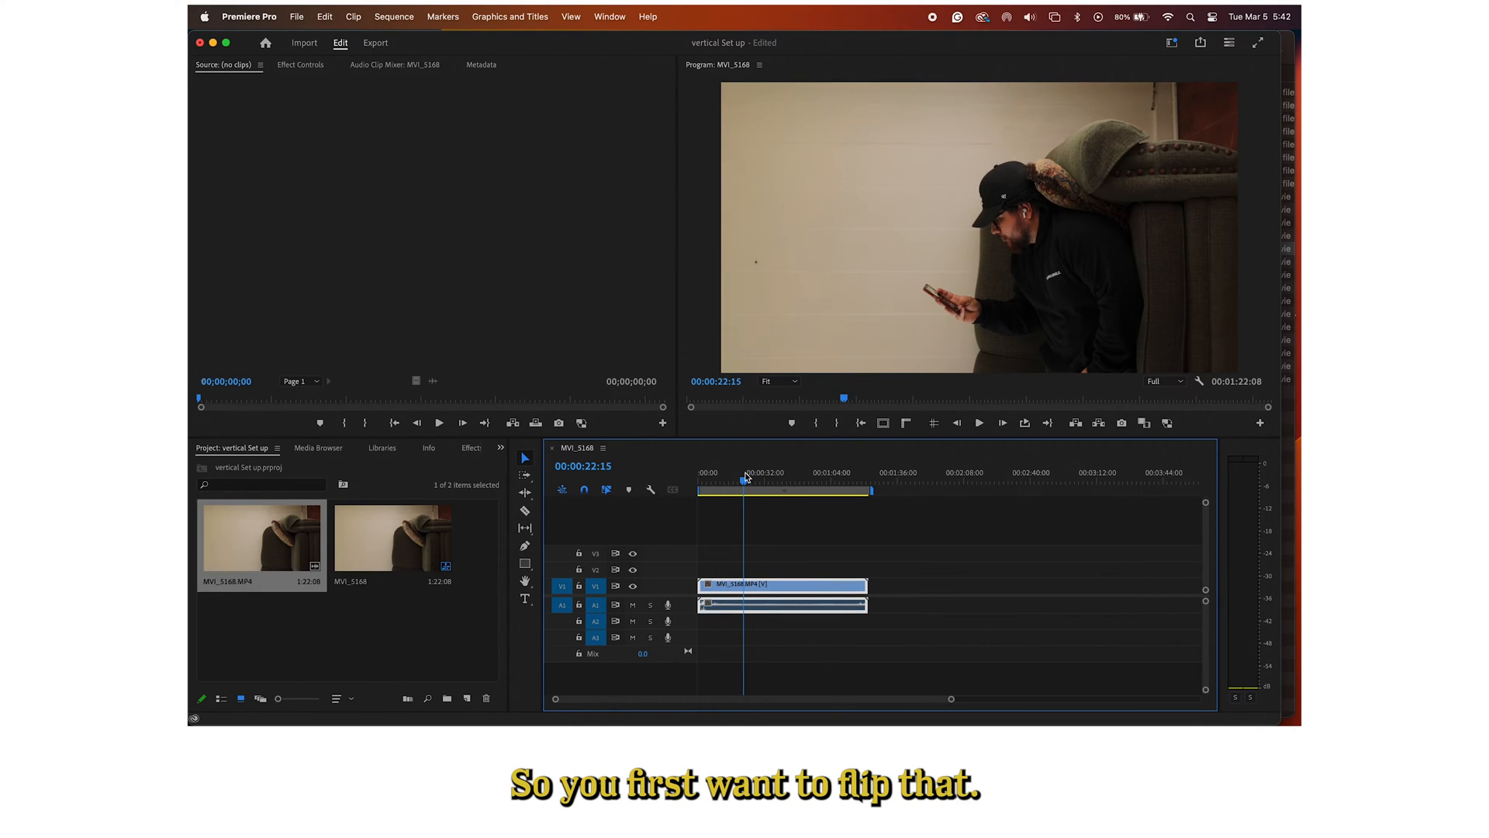
pyautogui.moveTo(598, 240)
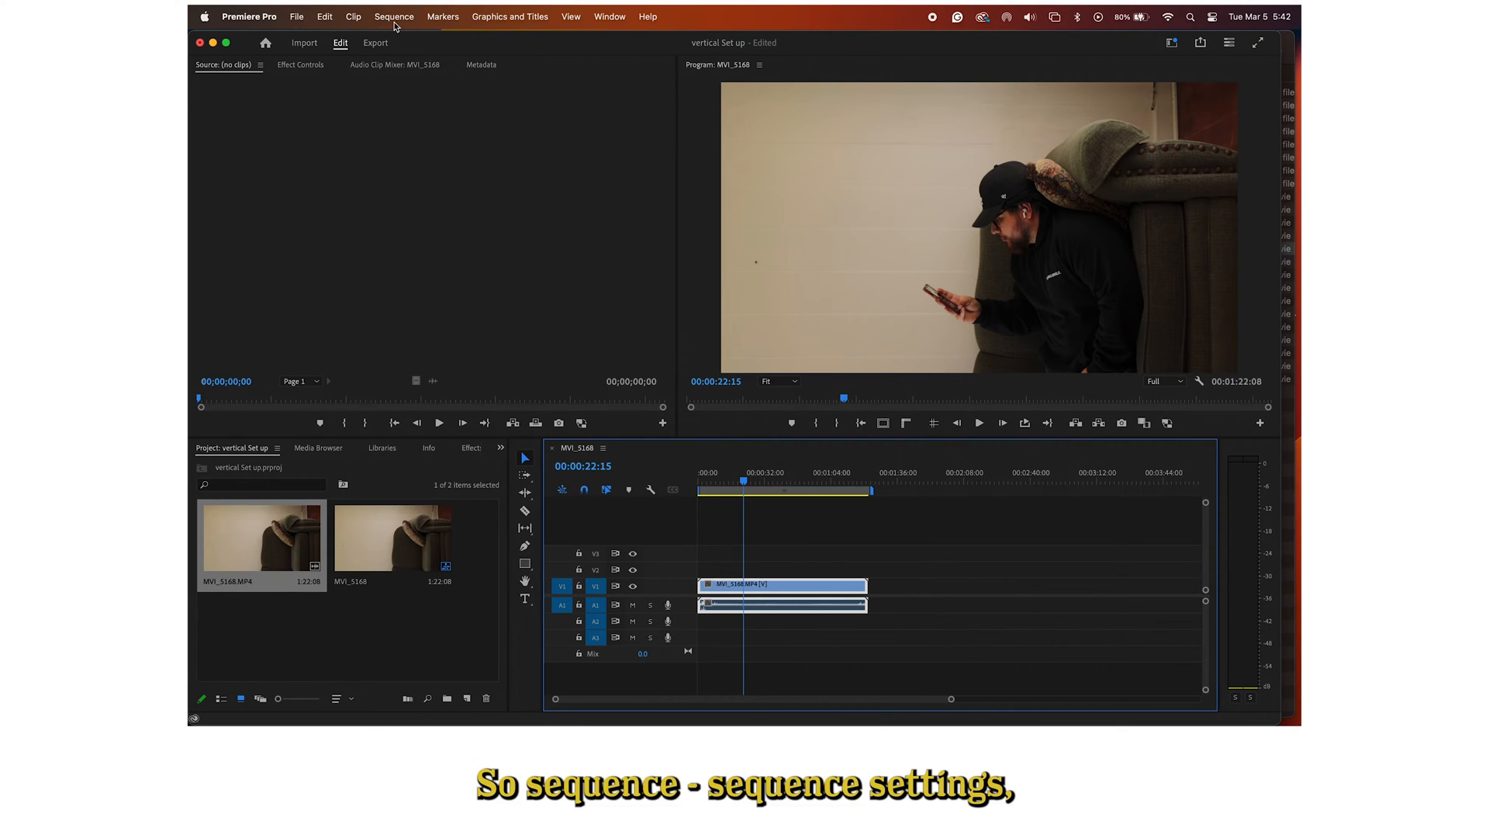
# Set the sequence frame size to 1080 x 1920 and accept deleting previews.
pyautogui.click(394, 17)
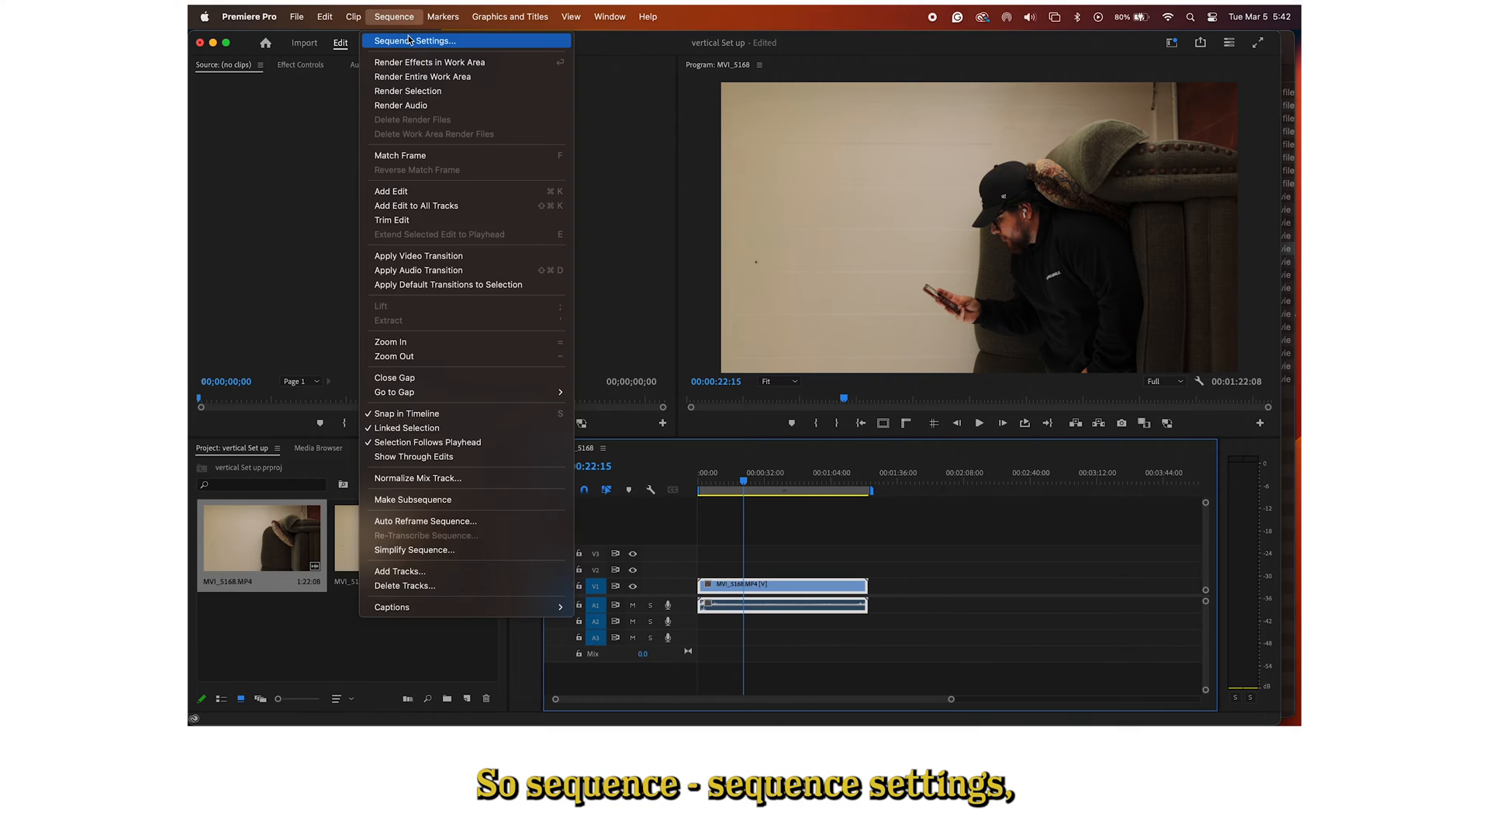
pyautogui.click(414, 40)
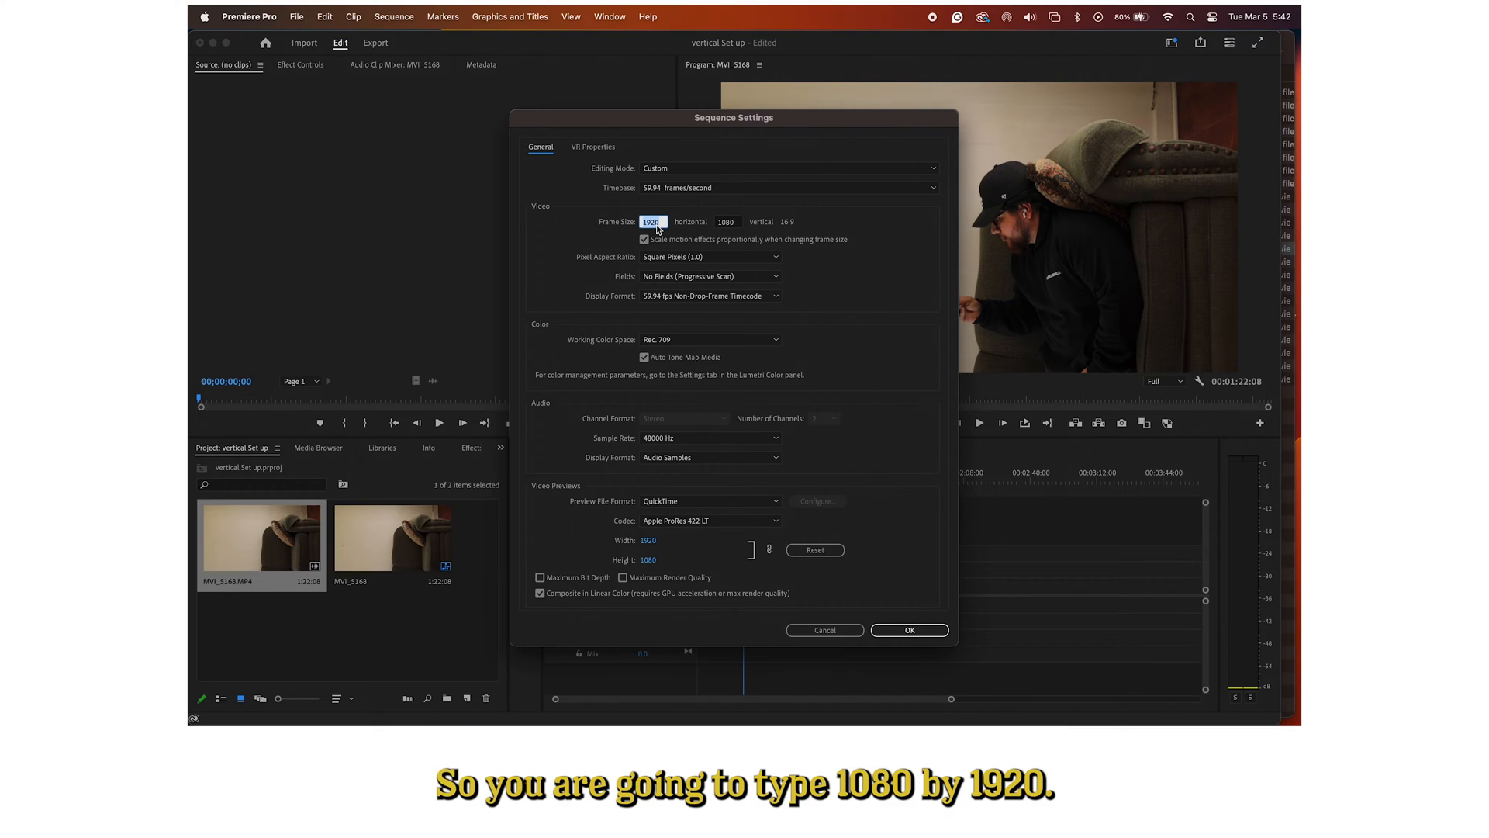
pyautogui.write('1080')
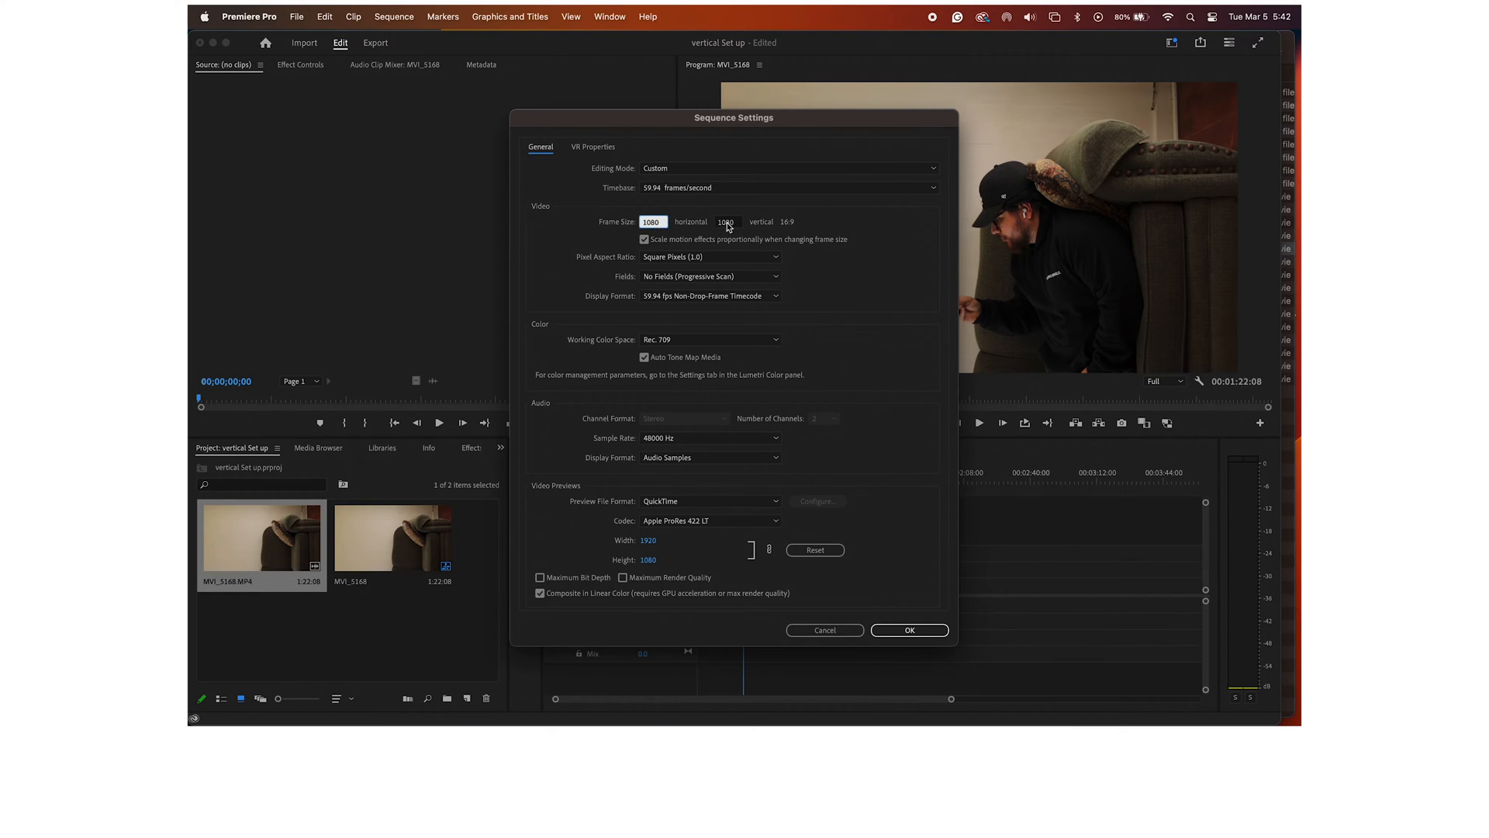
pyautogui.click(728, 221)
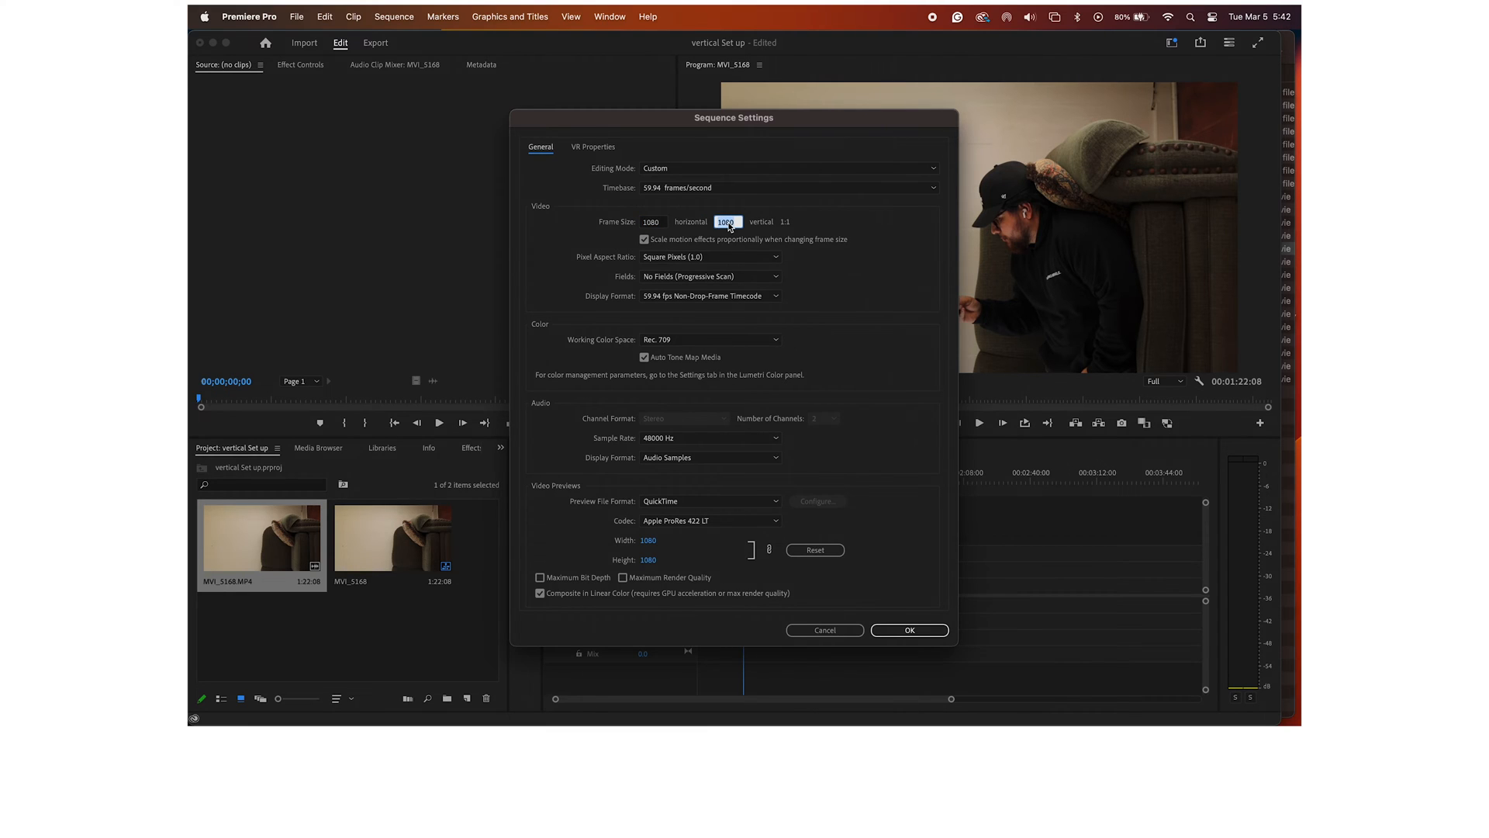
pyautogui.write('1920')
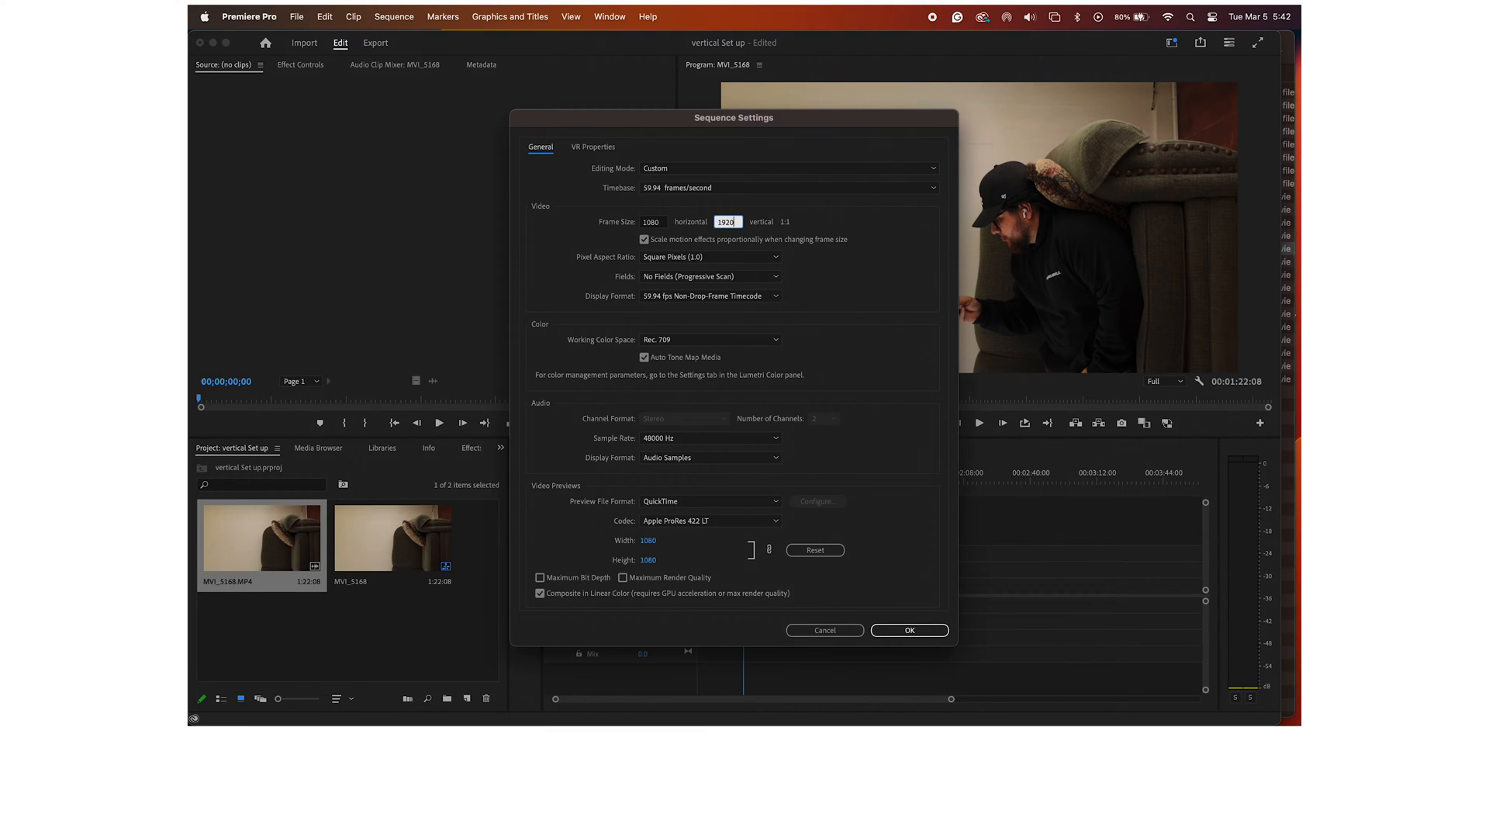
pyautogui.moveTo(770, 587)
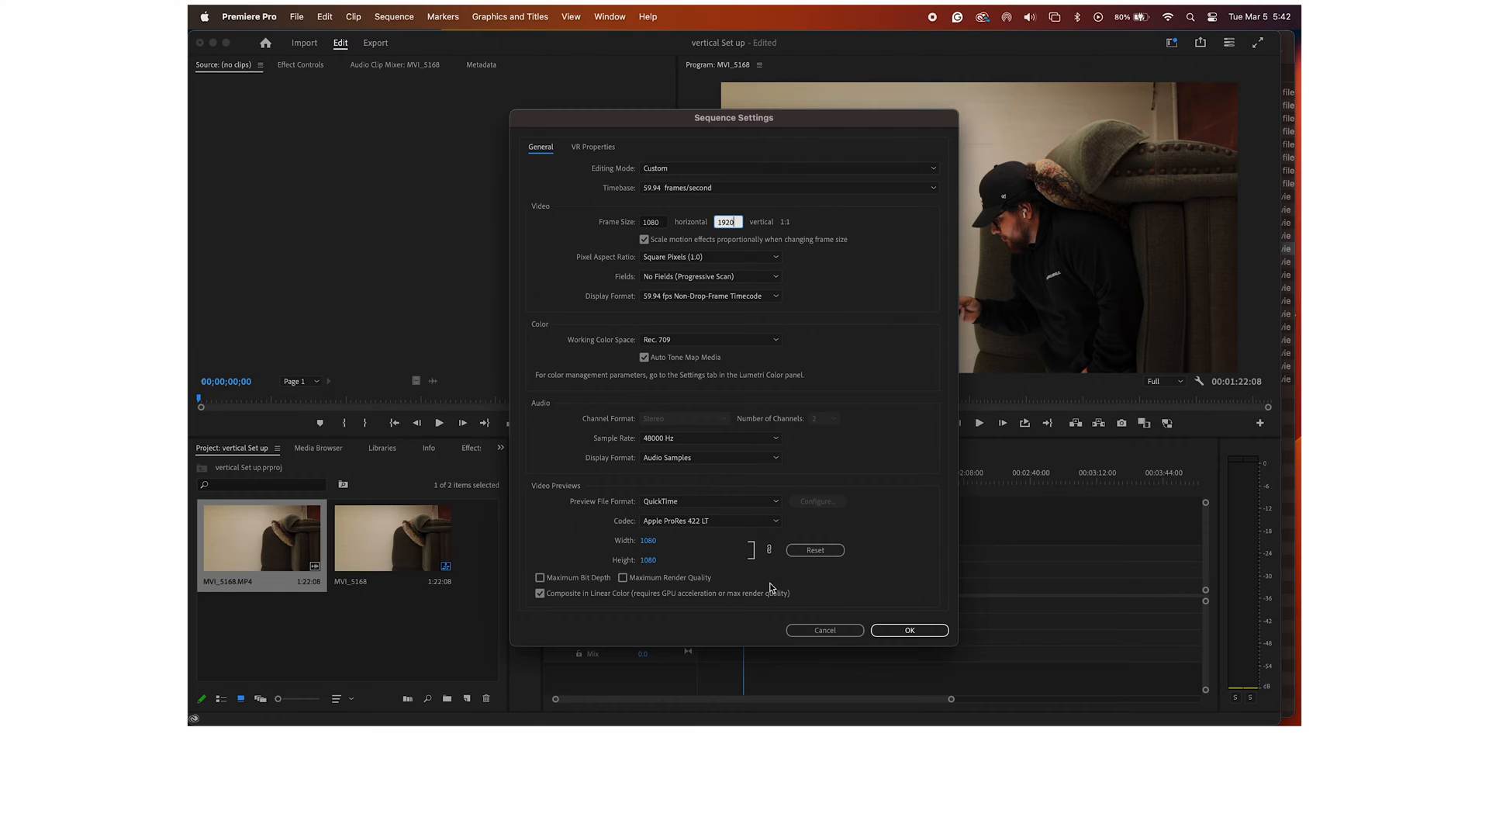
pyautogui.moveTo(875, 660)
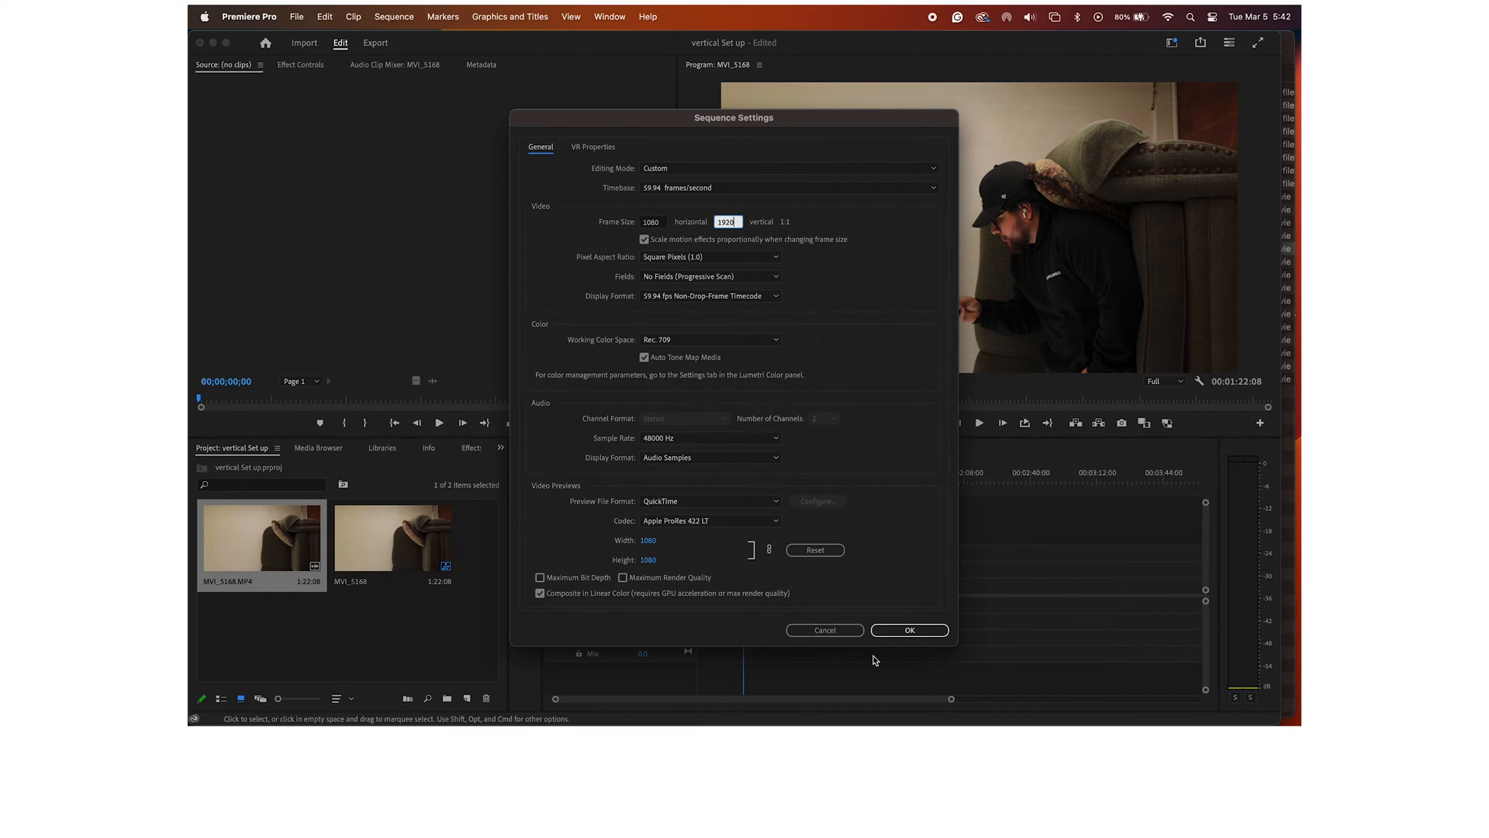
pyautogui.click(908, 629)
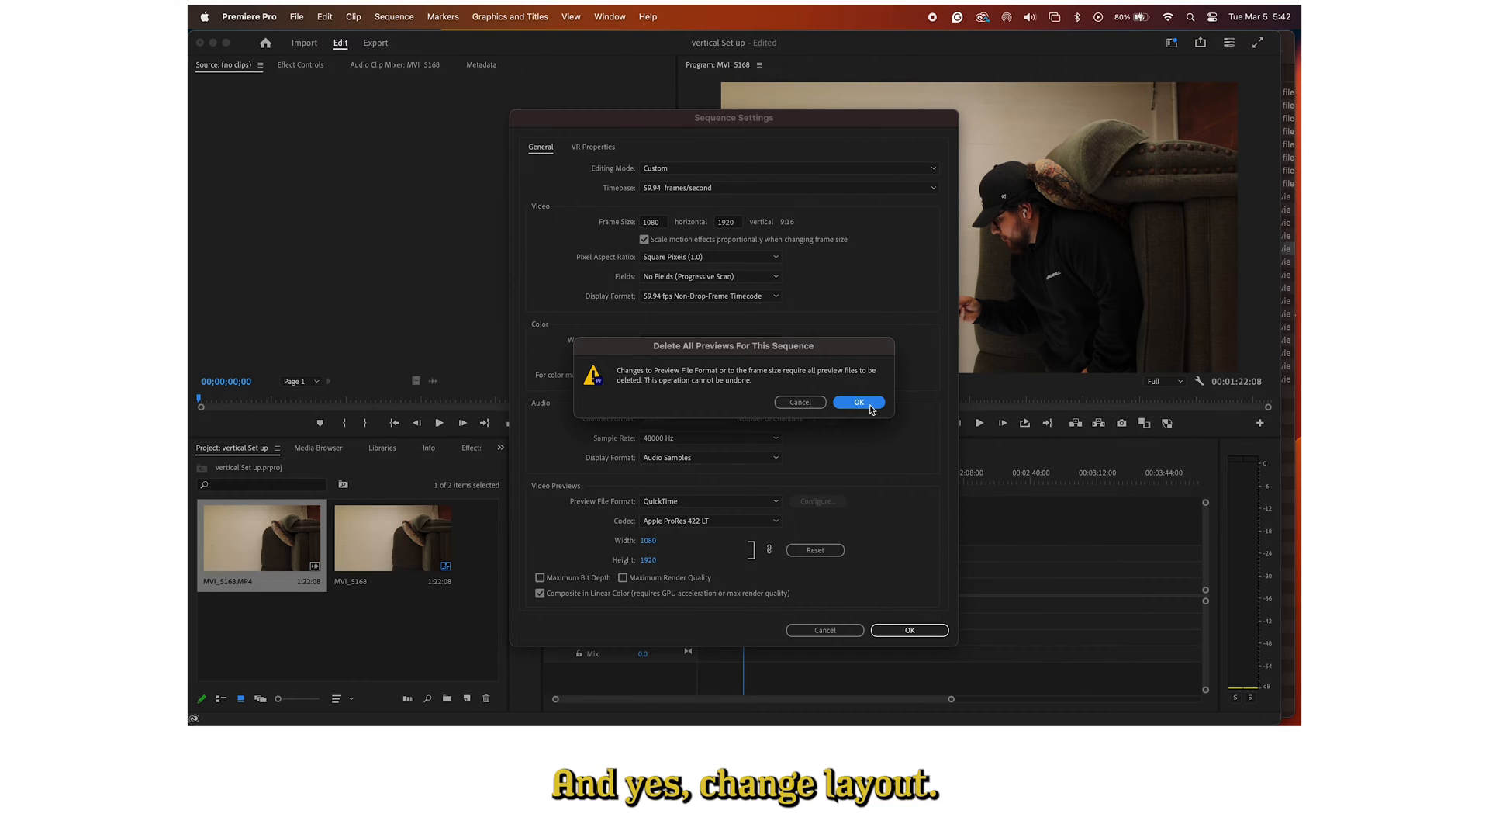
pyautogui.click(856, 402)
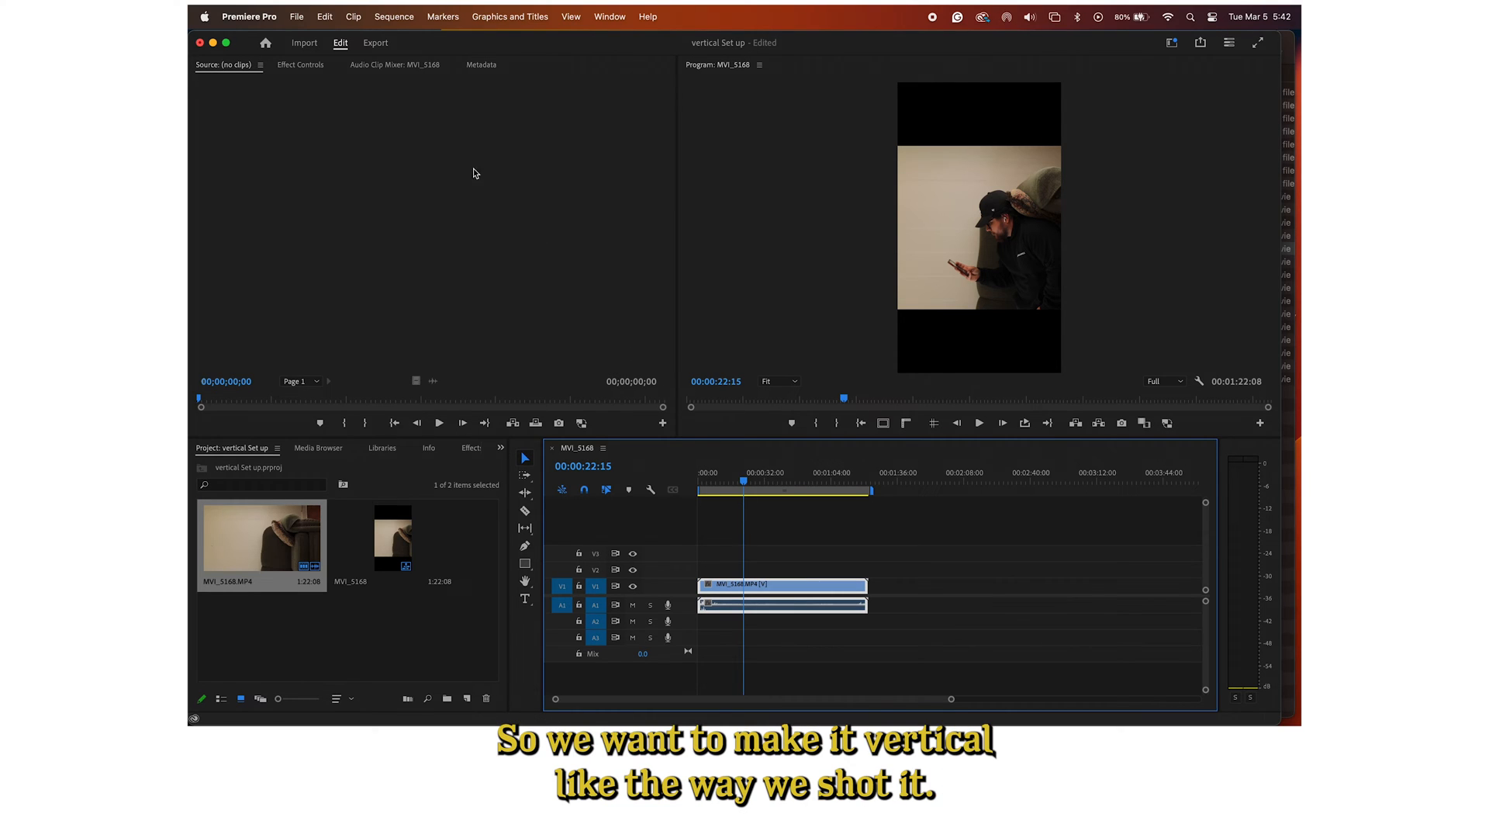
# Set the clip's Motion Rotation to 90° in Effect Controls.
pyautogui.click(301, 64)
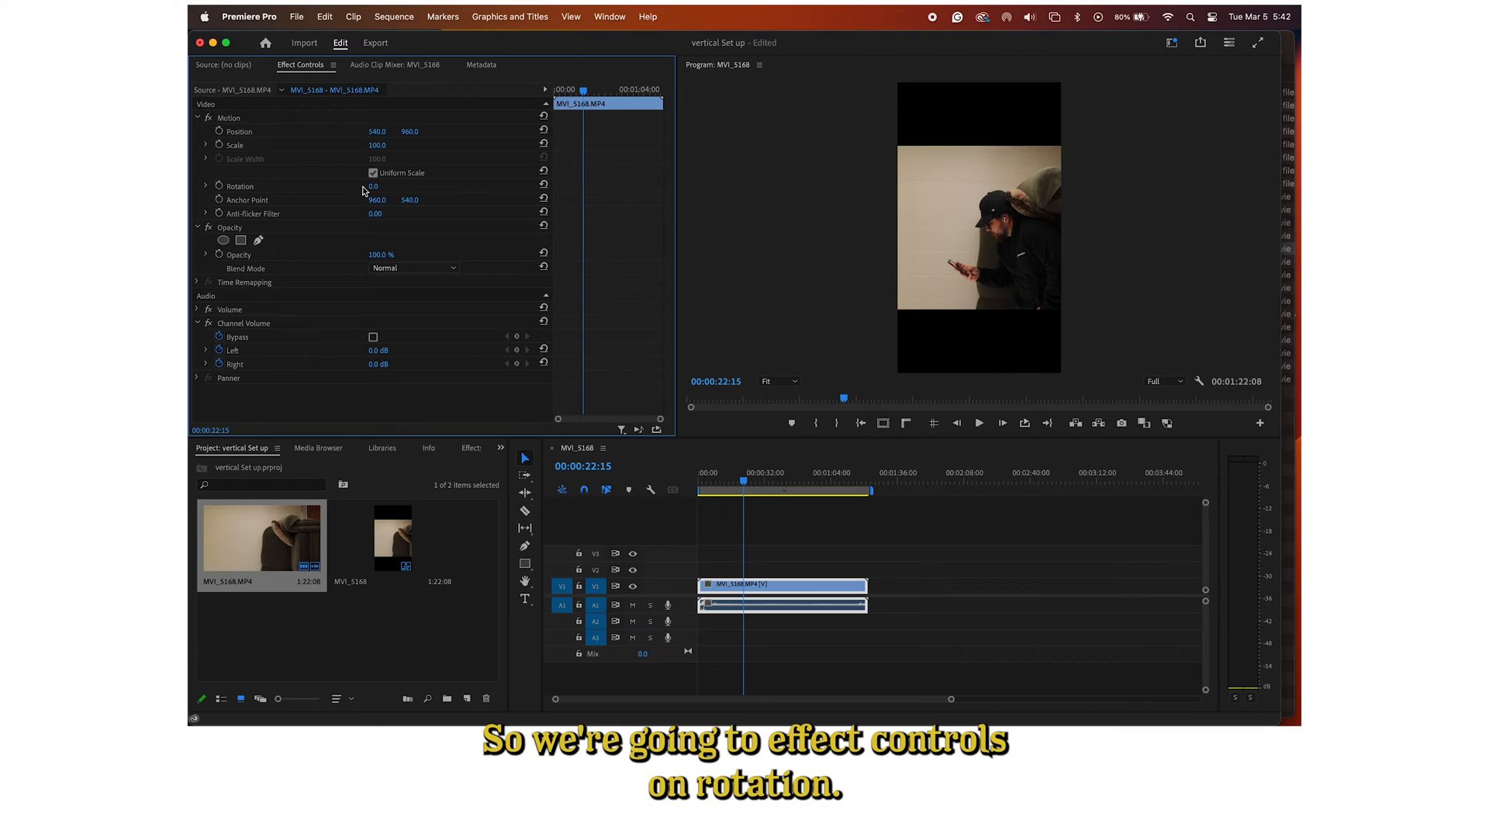
pyautogui.click(375, 186)
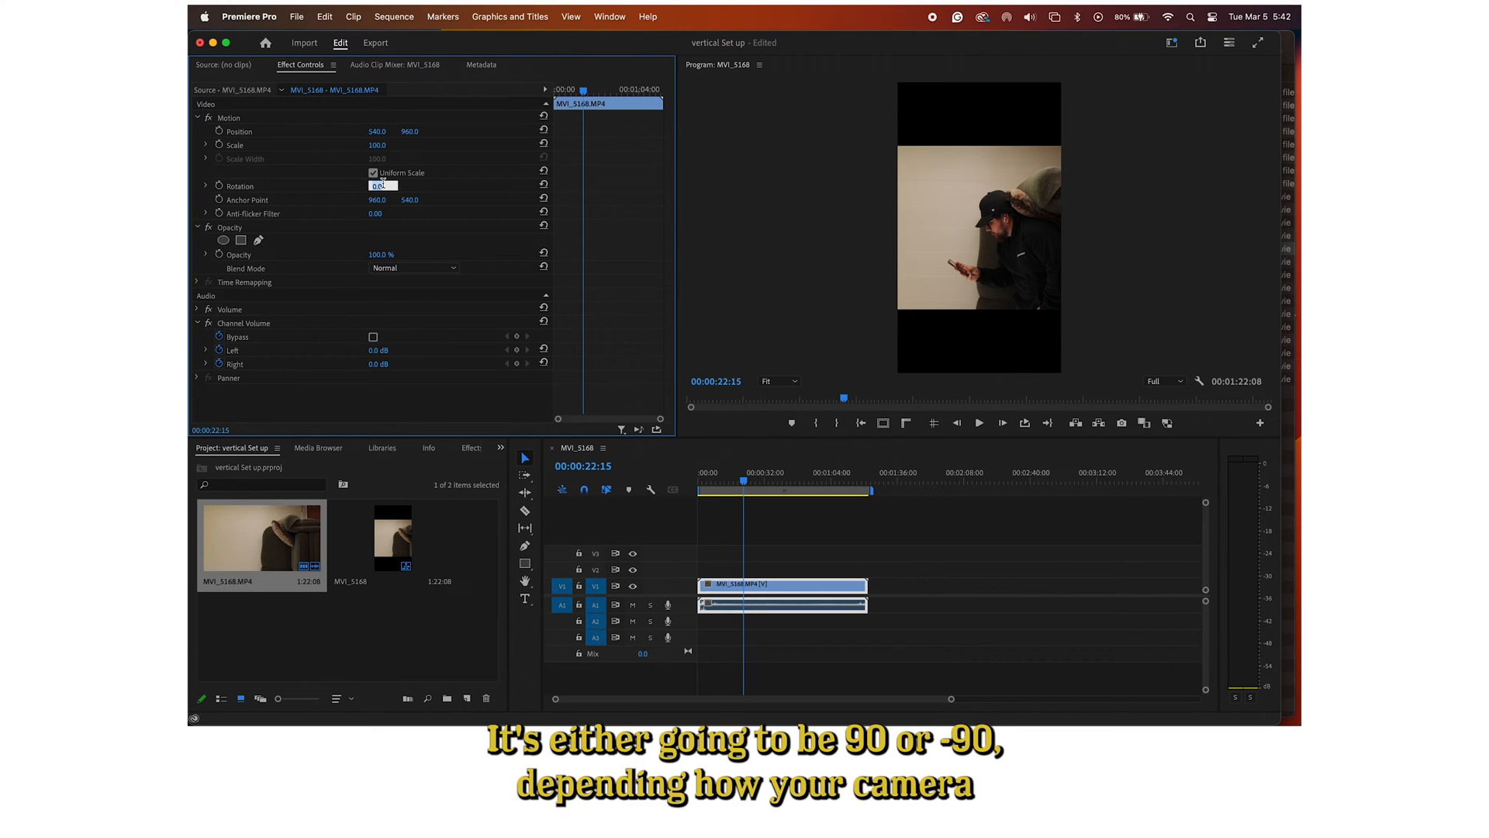
pyautogui.write('90')
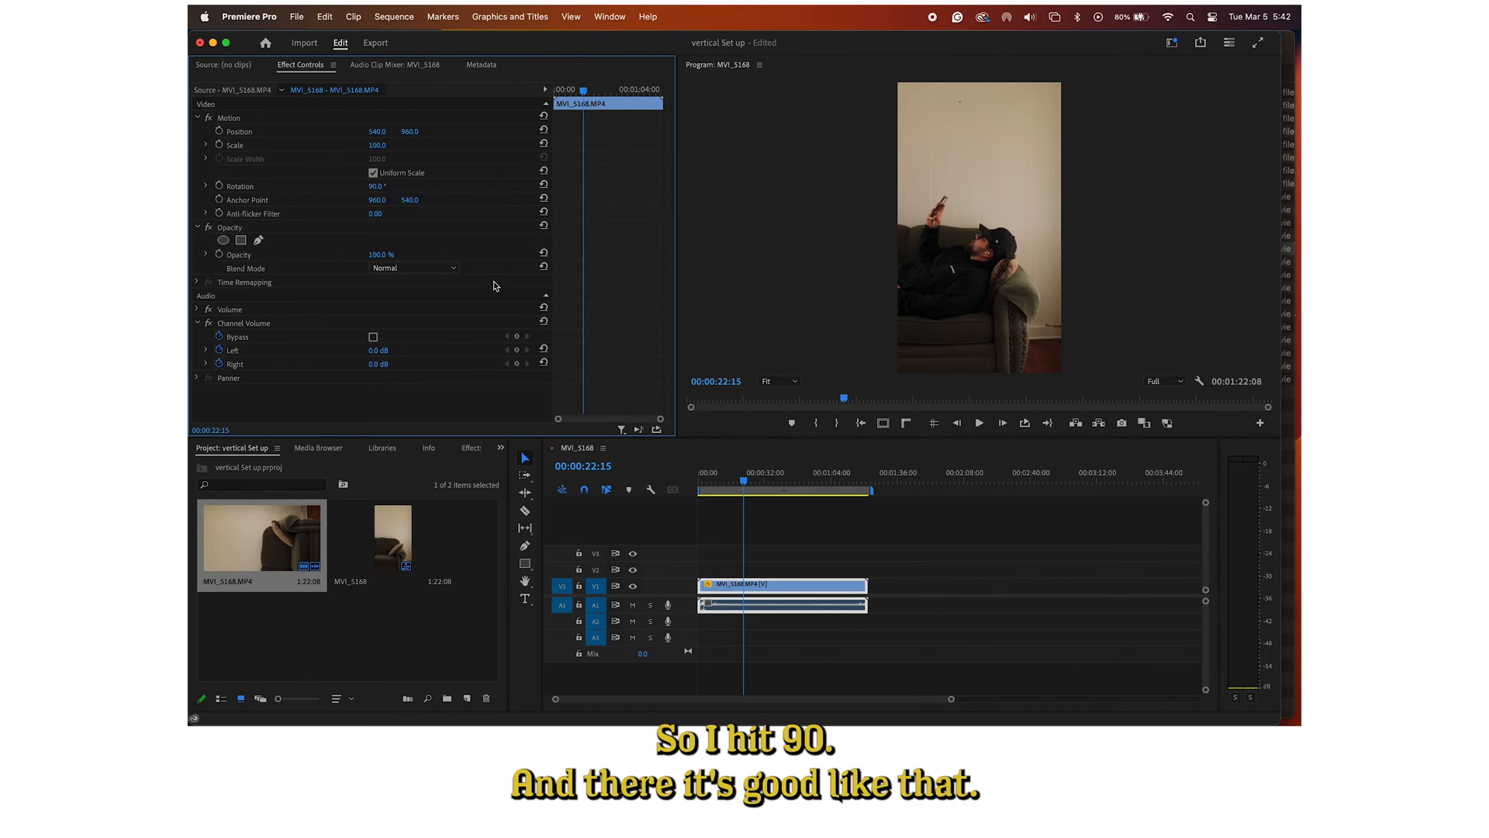
pyautogui.moveTo(776, 473)
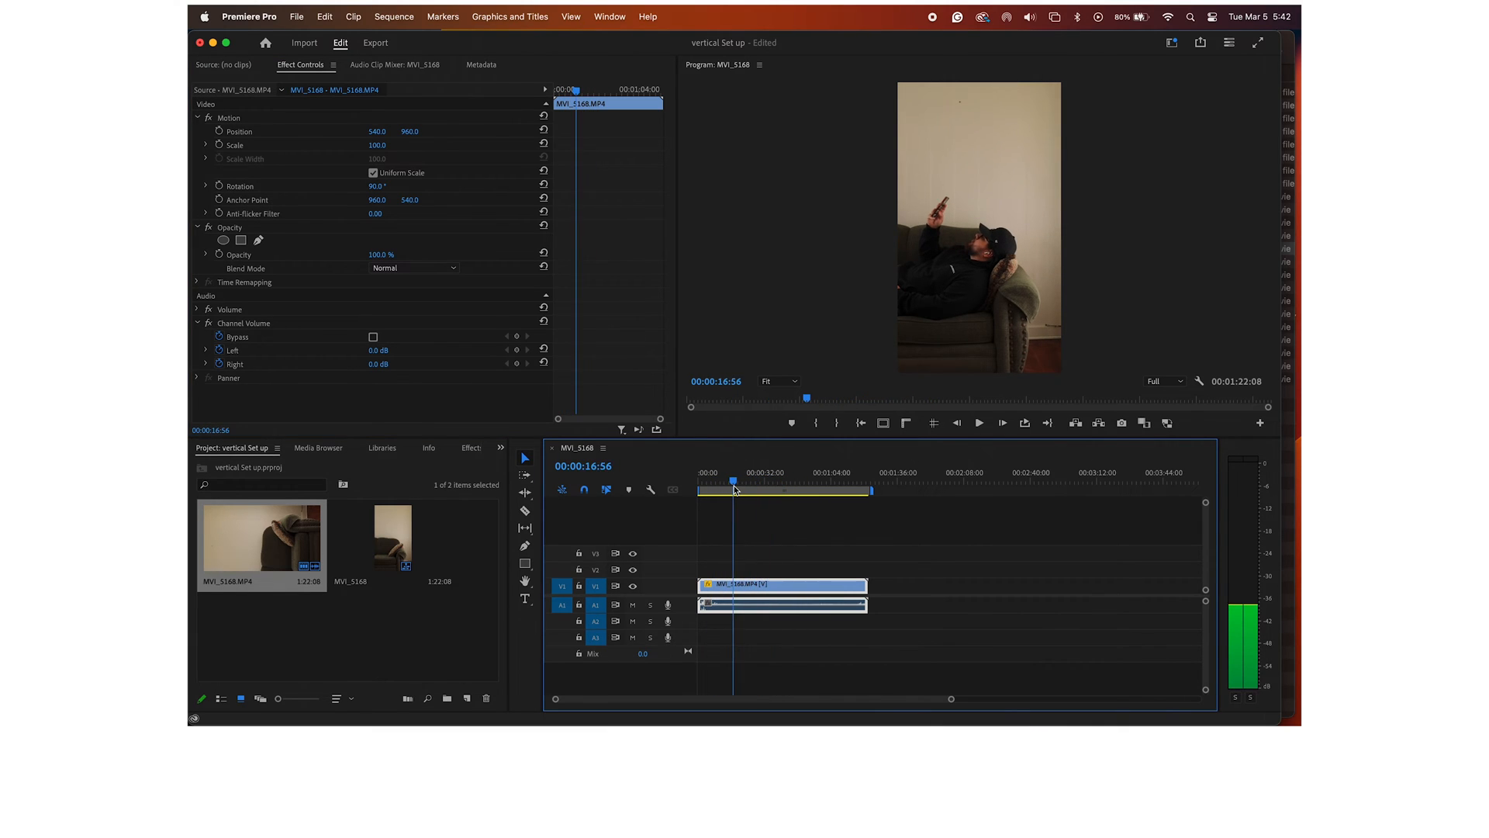
# Dock the Program Monitor as a tall right-side panel, then return to Effect Controls.
pyautogui.click(765, 472)
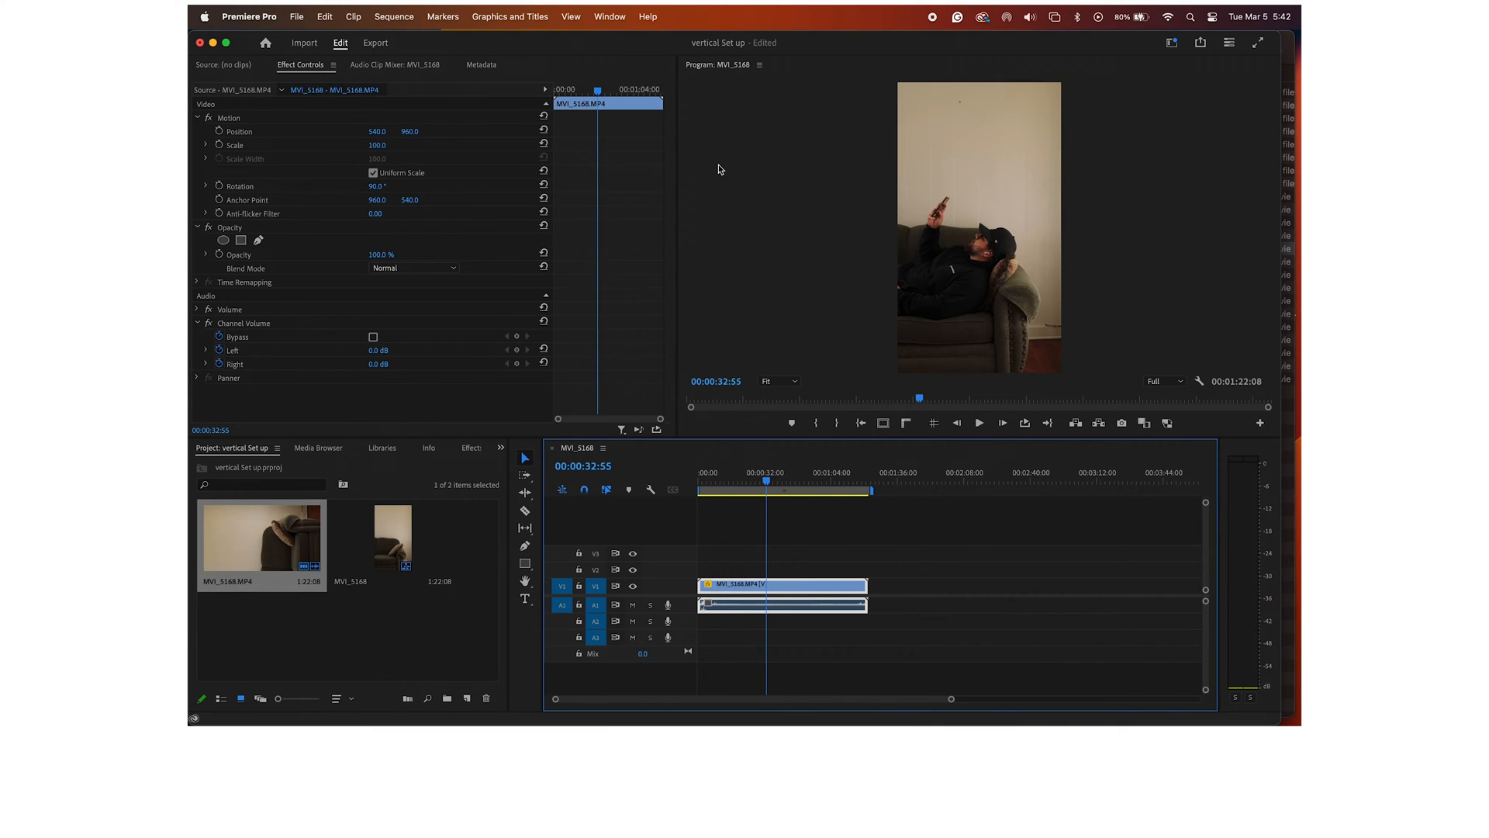
pyautogui.click(719, 72)
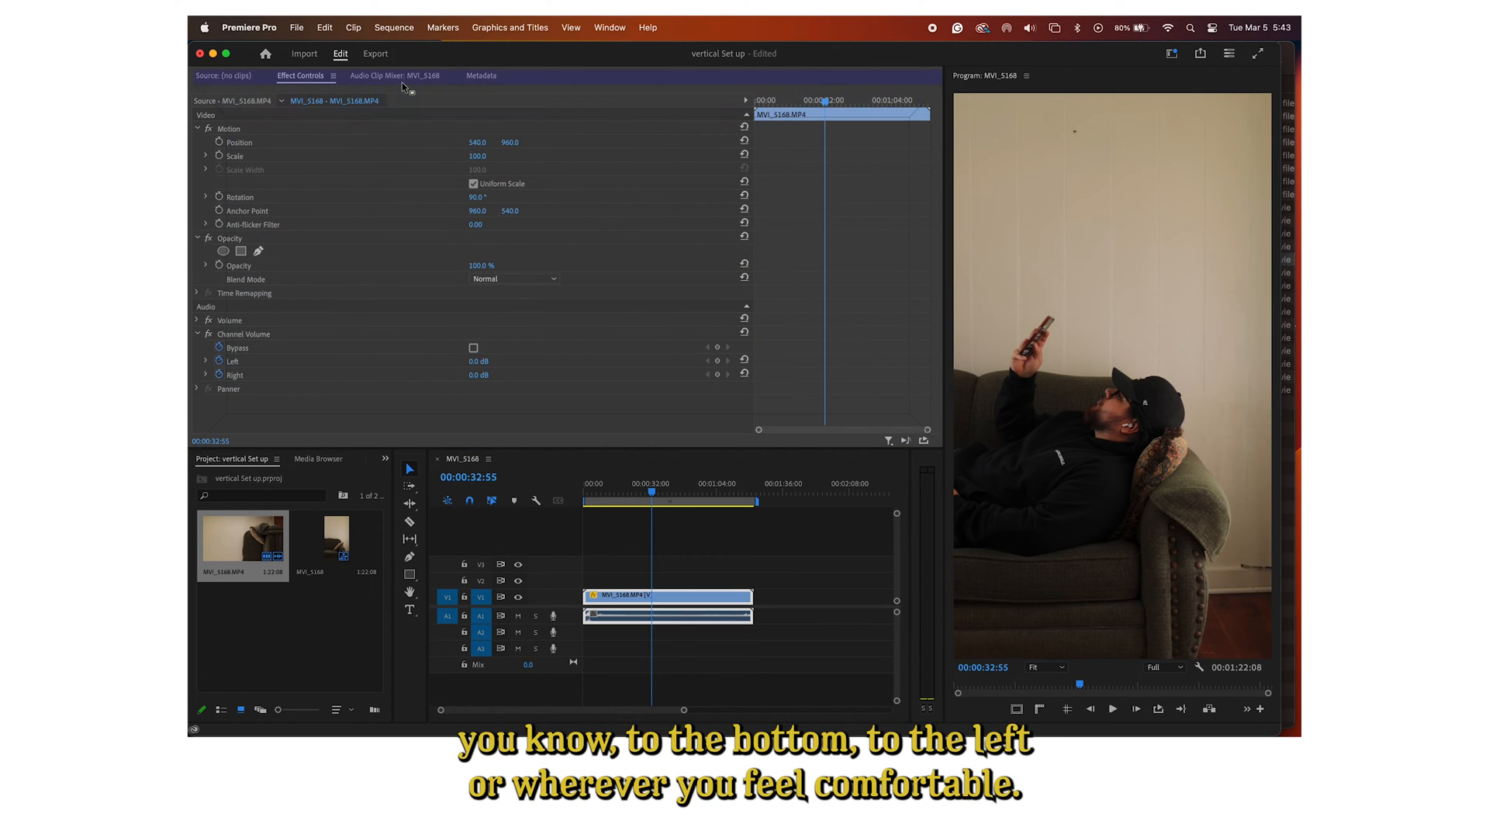
pyautogui.click(388, 75)
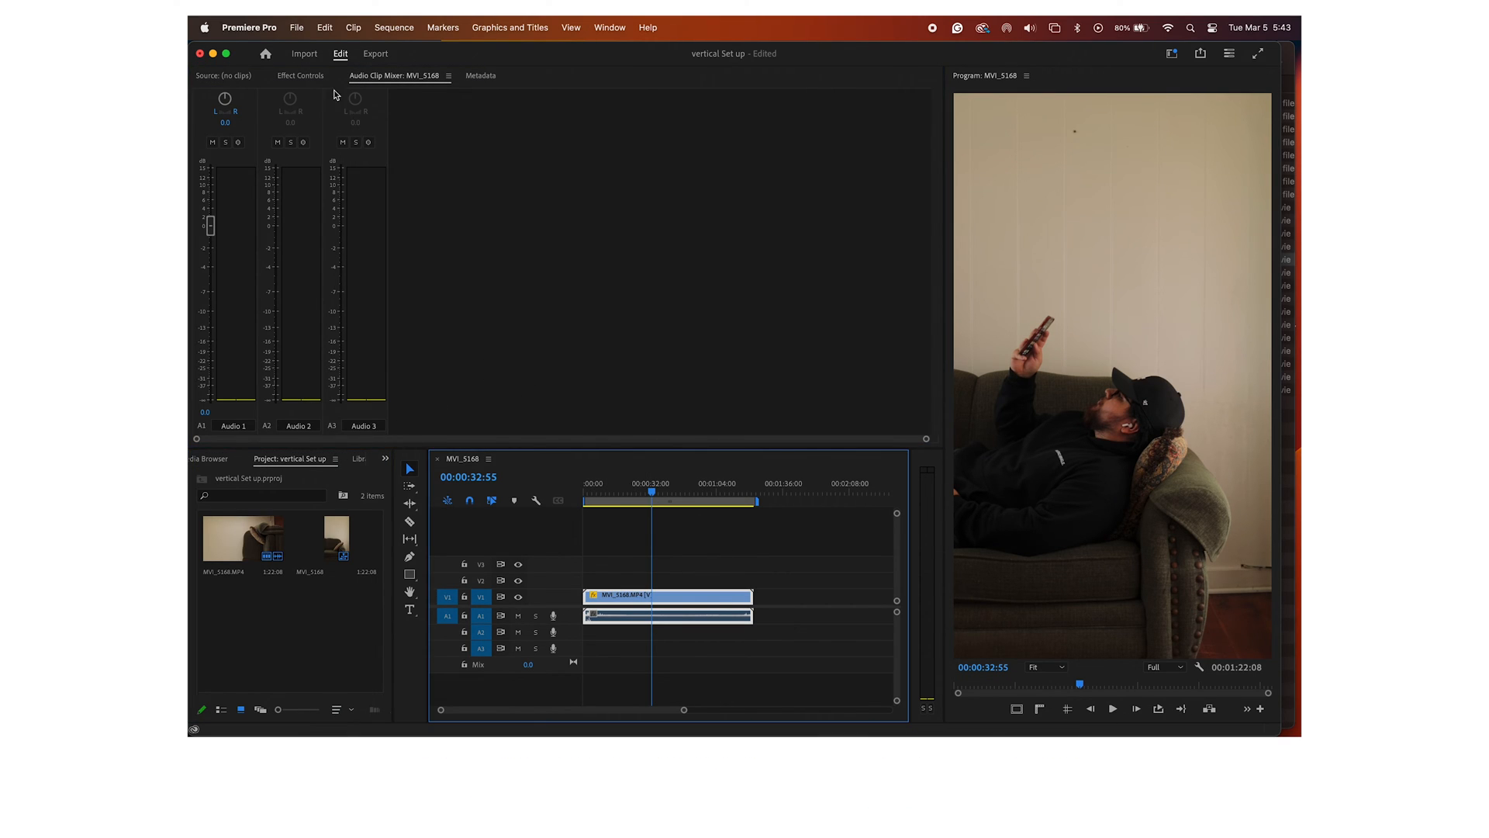
pyautogui.click(300, 76)
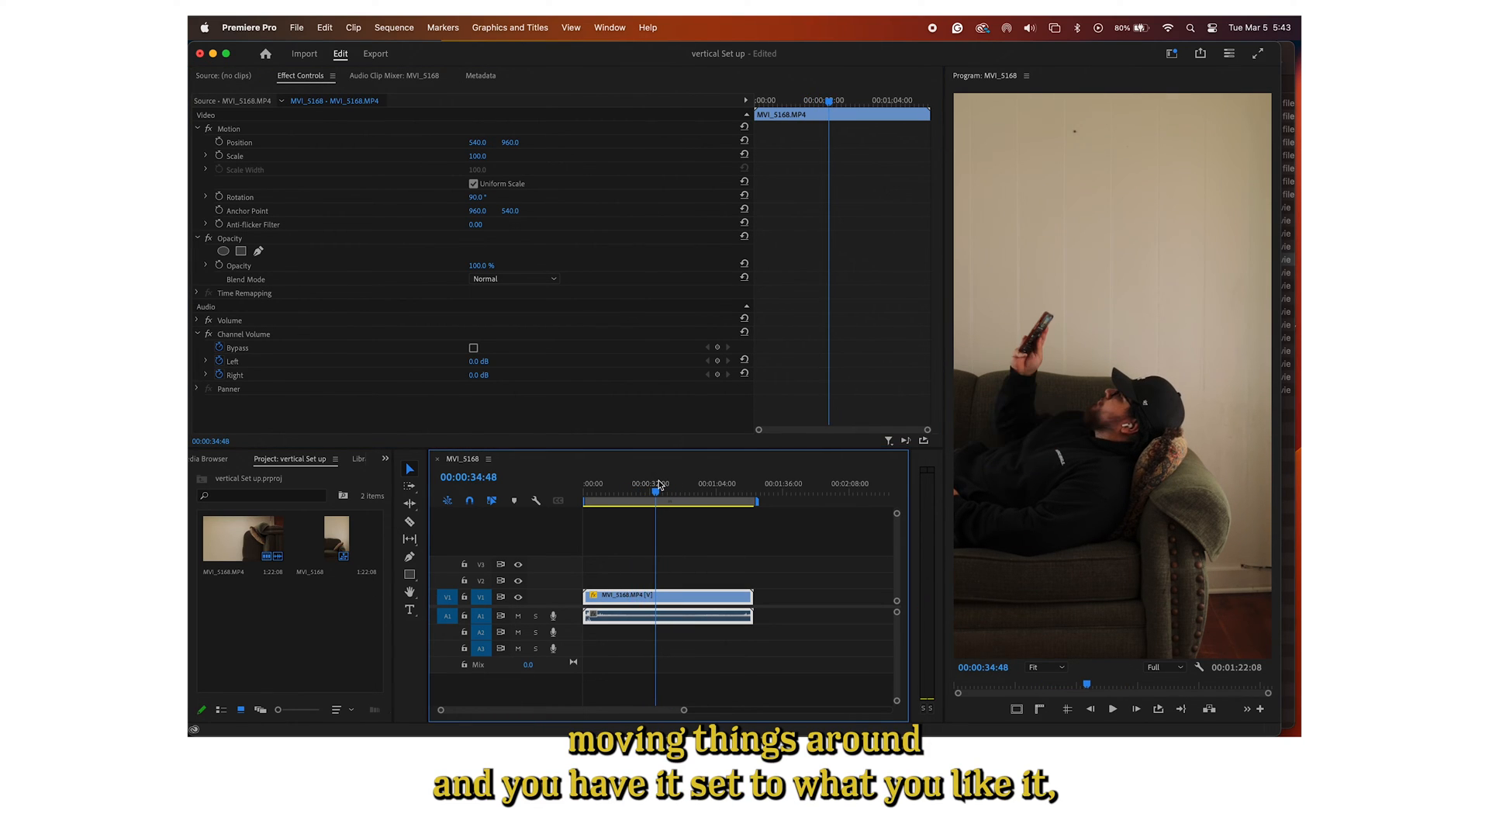
pyautogui.moveTo(611, 29)
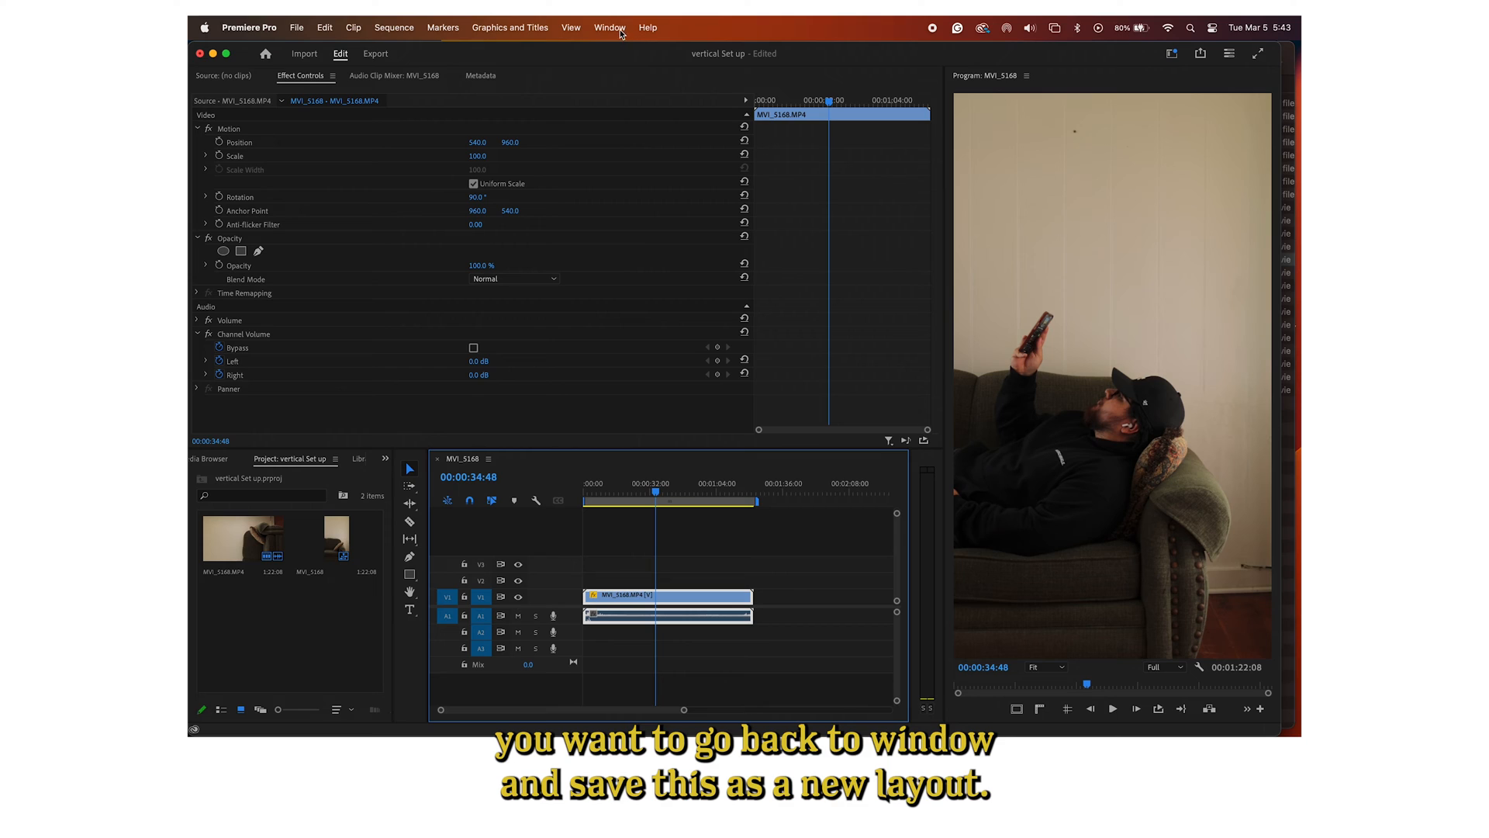
# Save the current layout as a new workspace named 'Vertical Editing simple'.
pyautogui.click(610, 26)
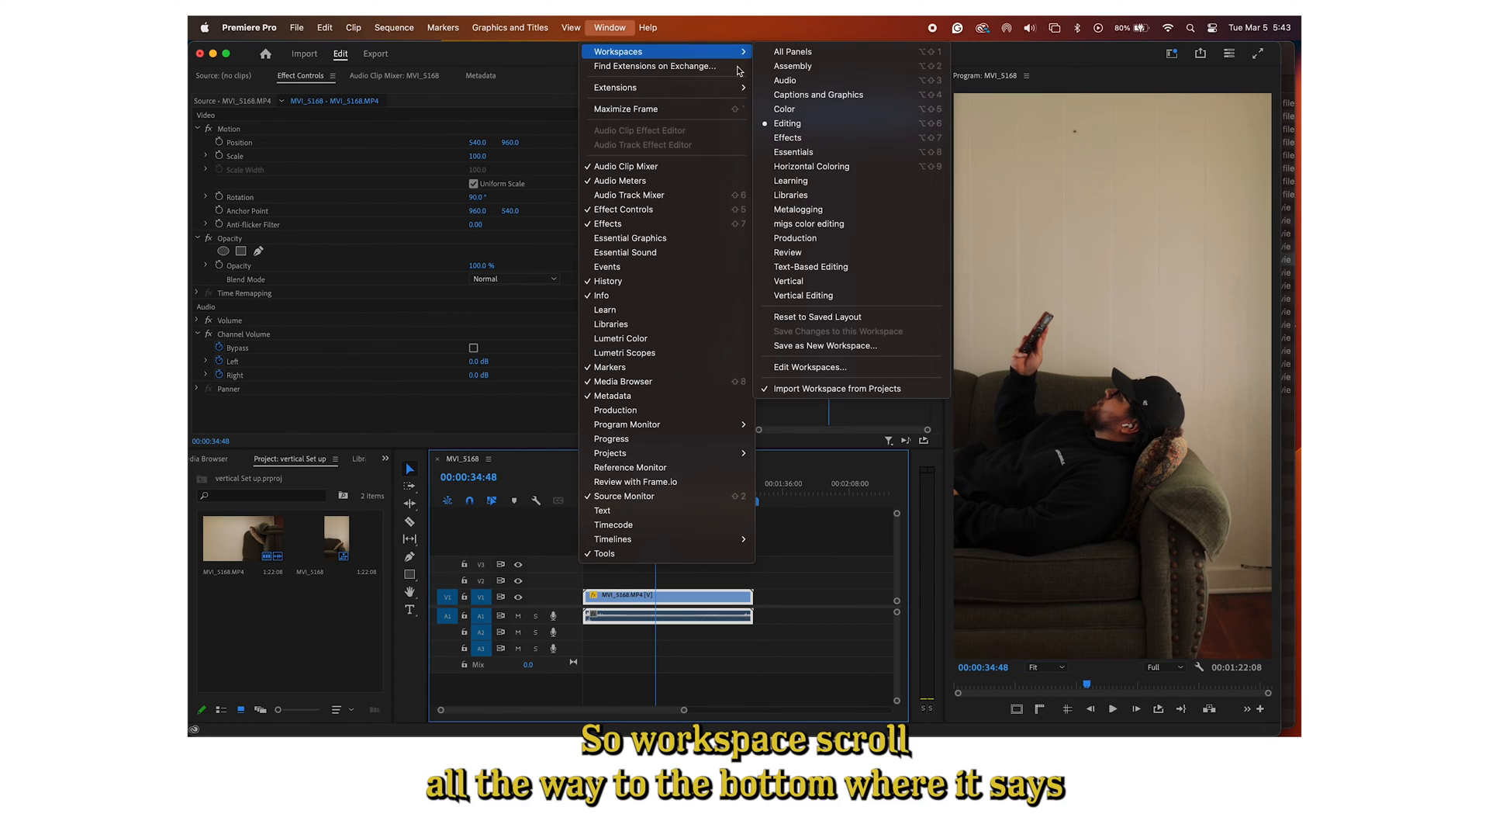
pyautogui.moveTo(850, 340)
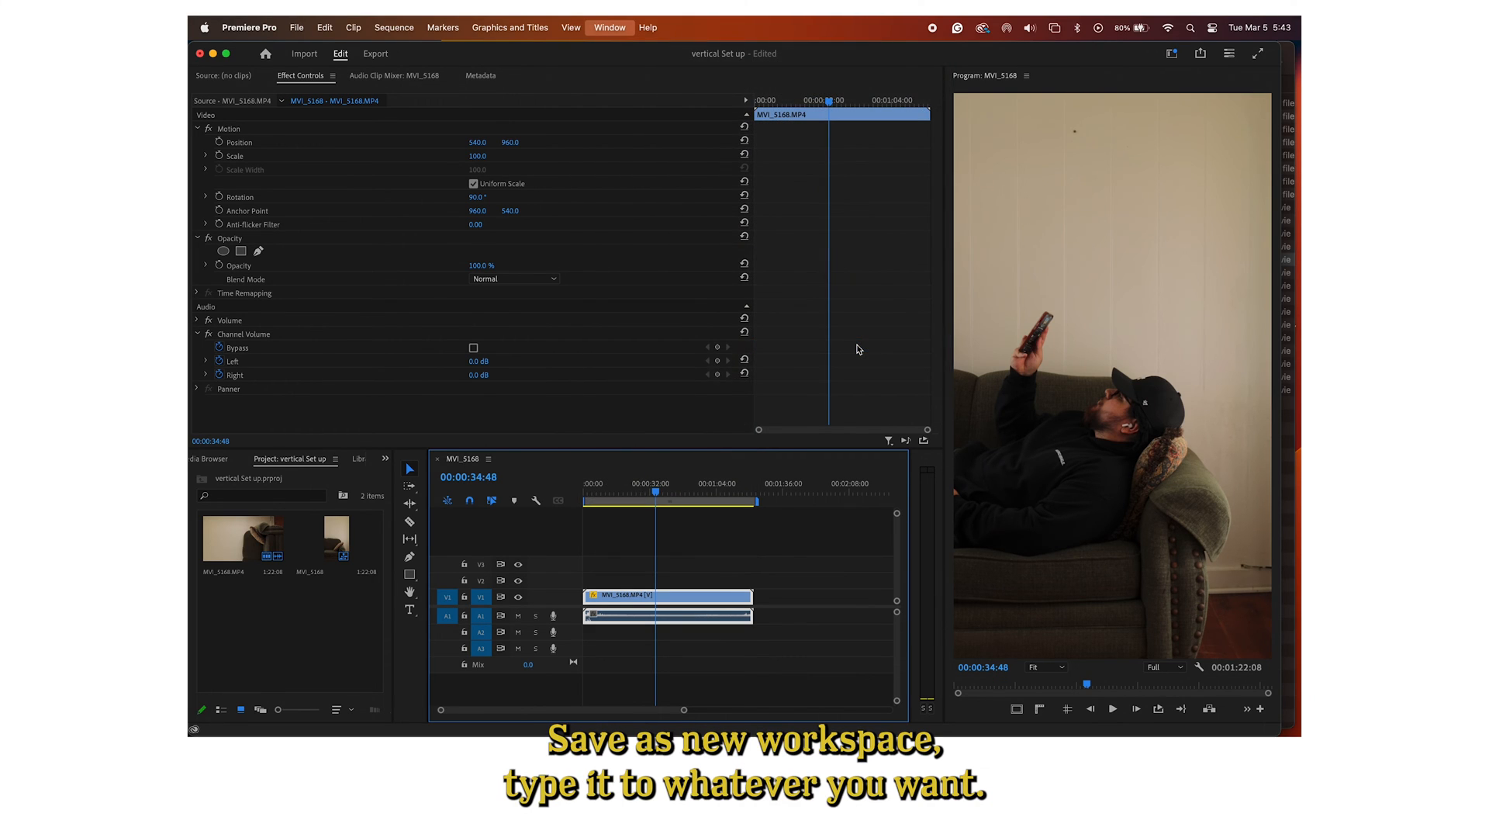
pyautogui.click(609, 27)
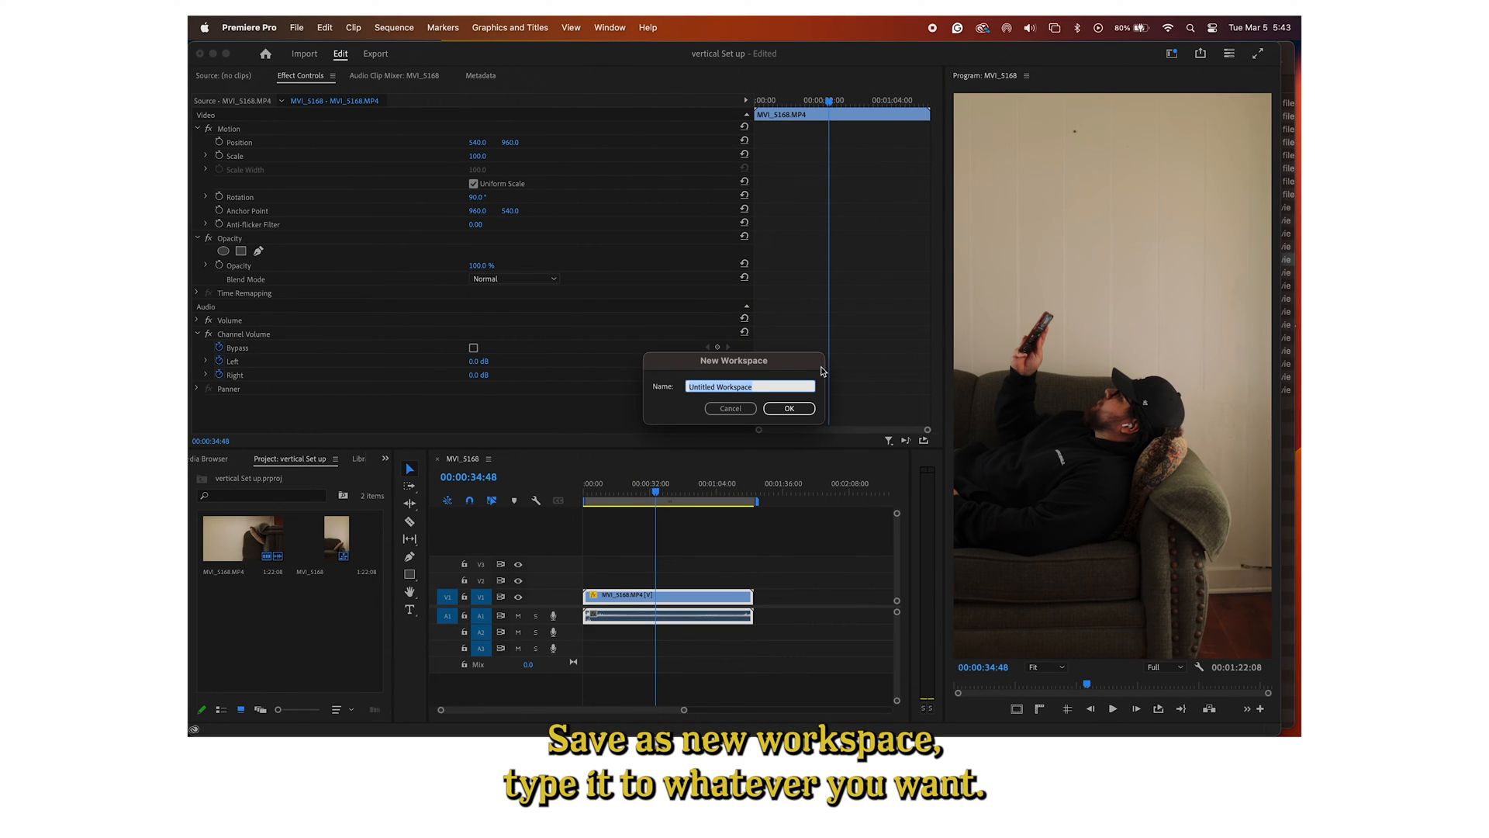
pyautogui.write('Vertical Ed')
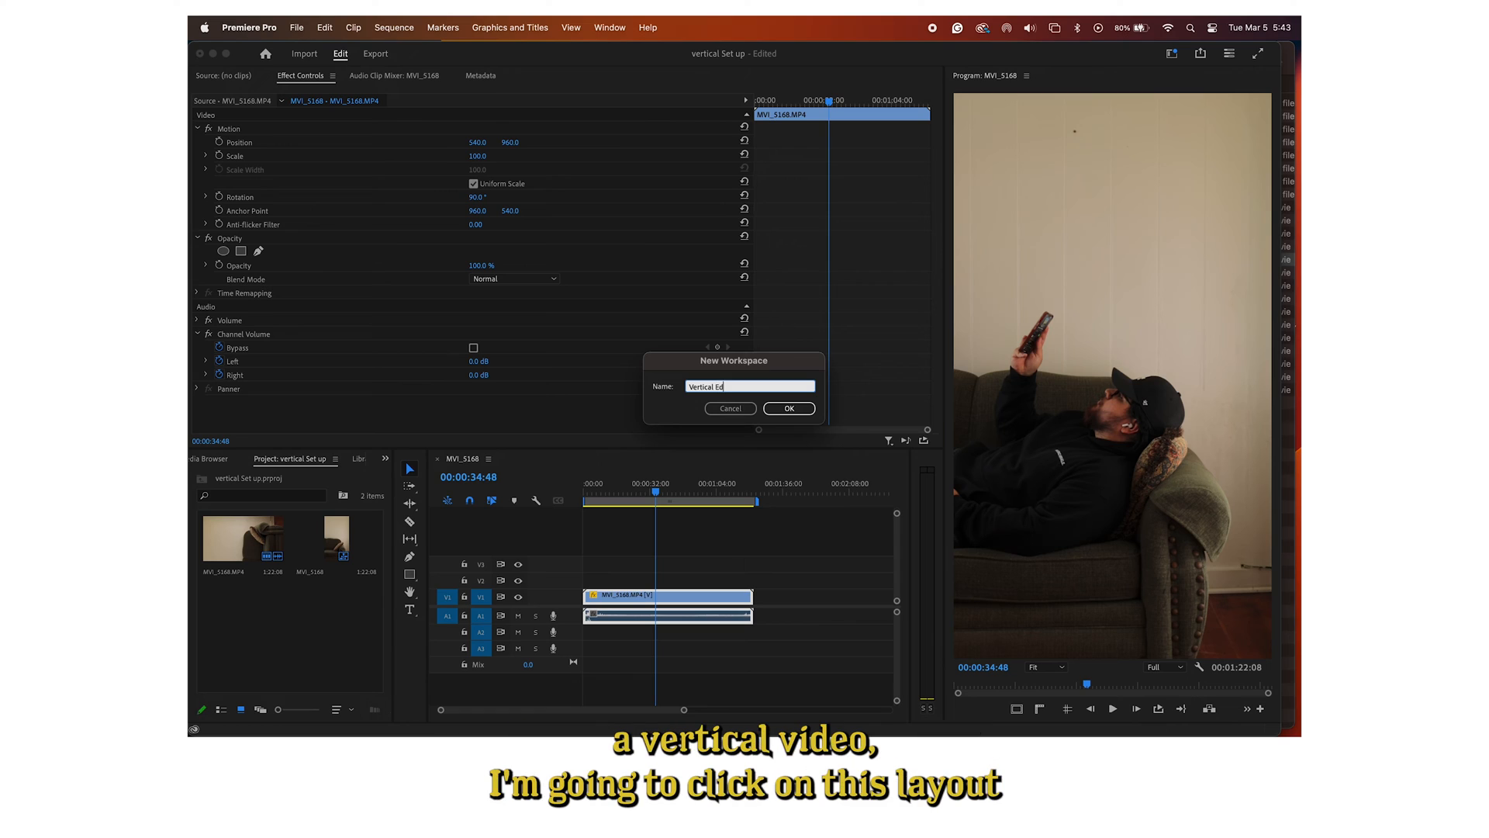
pyautogui.write('iting')
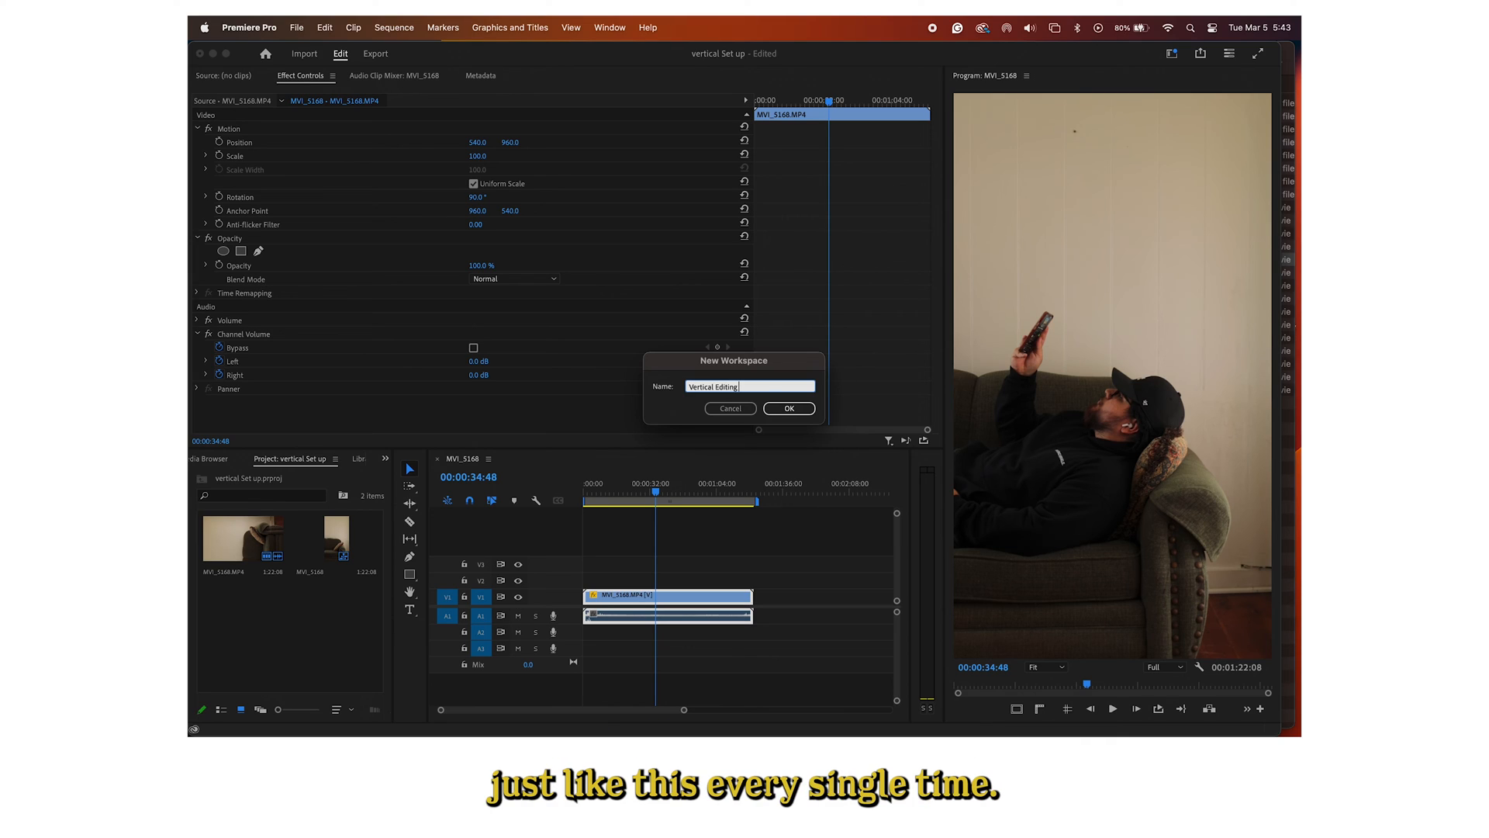
pyautogui.write('s')
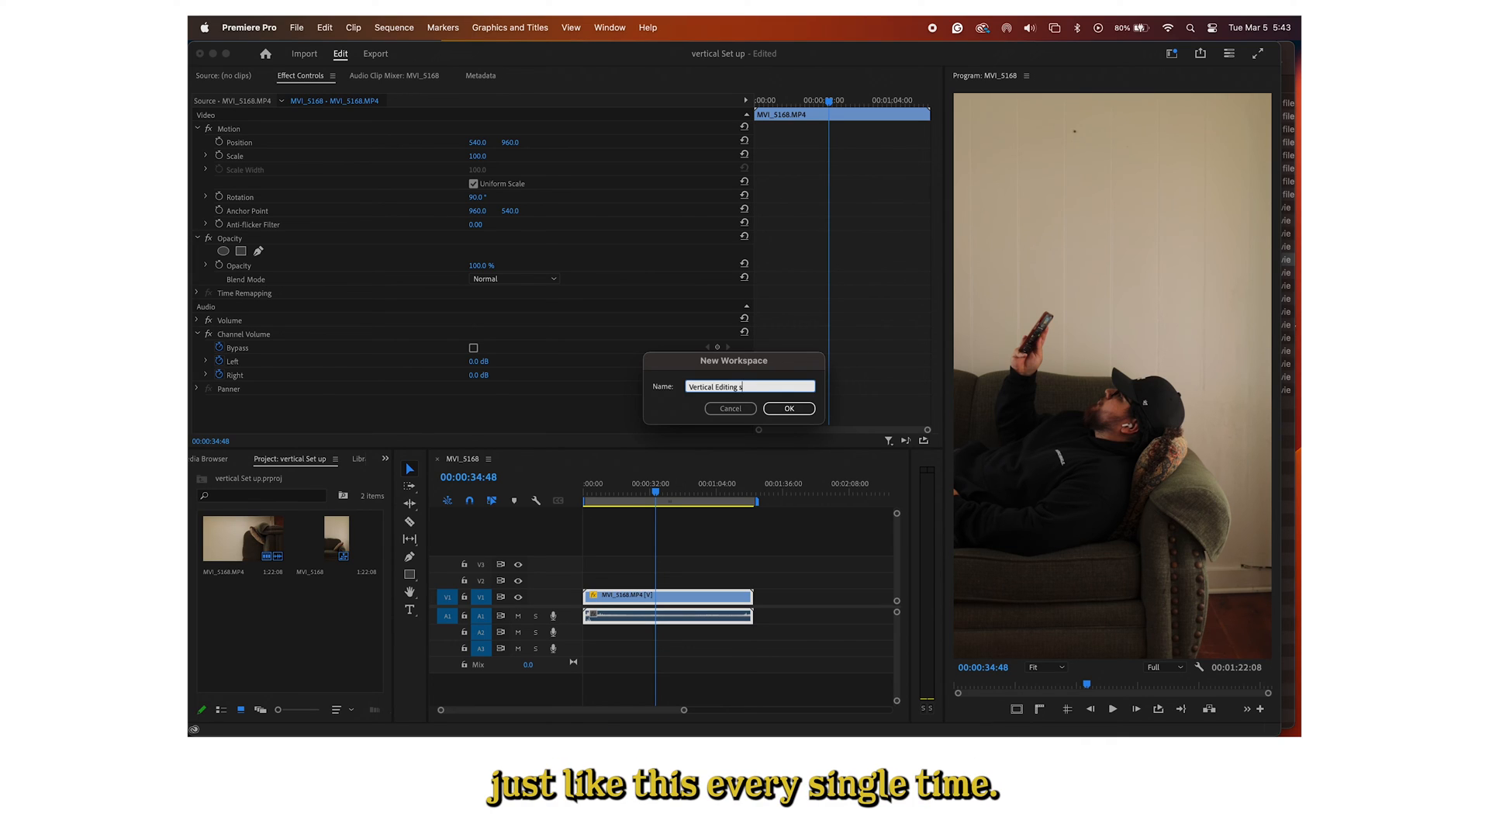
pyautogui.write('imple')
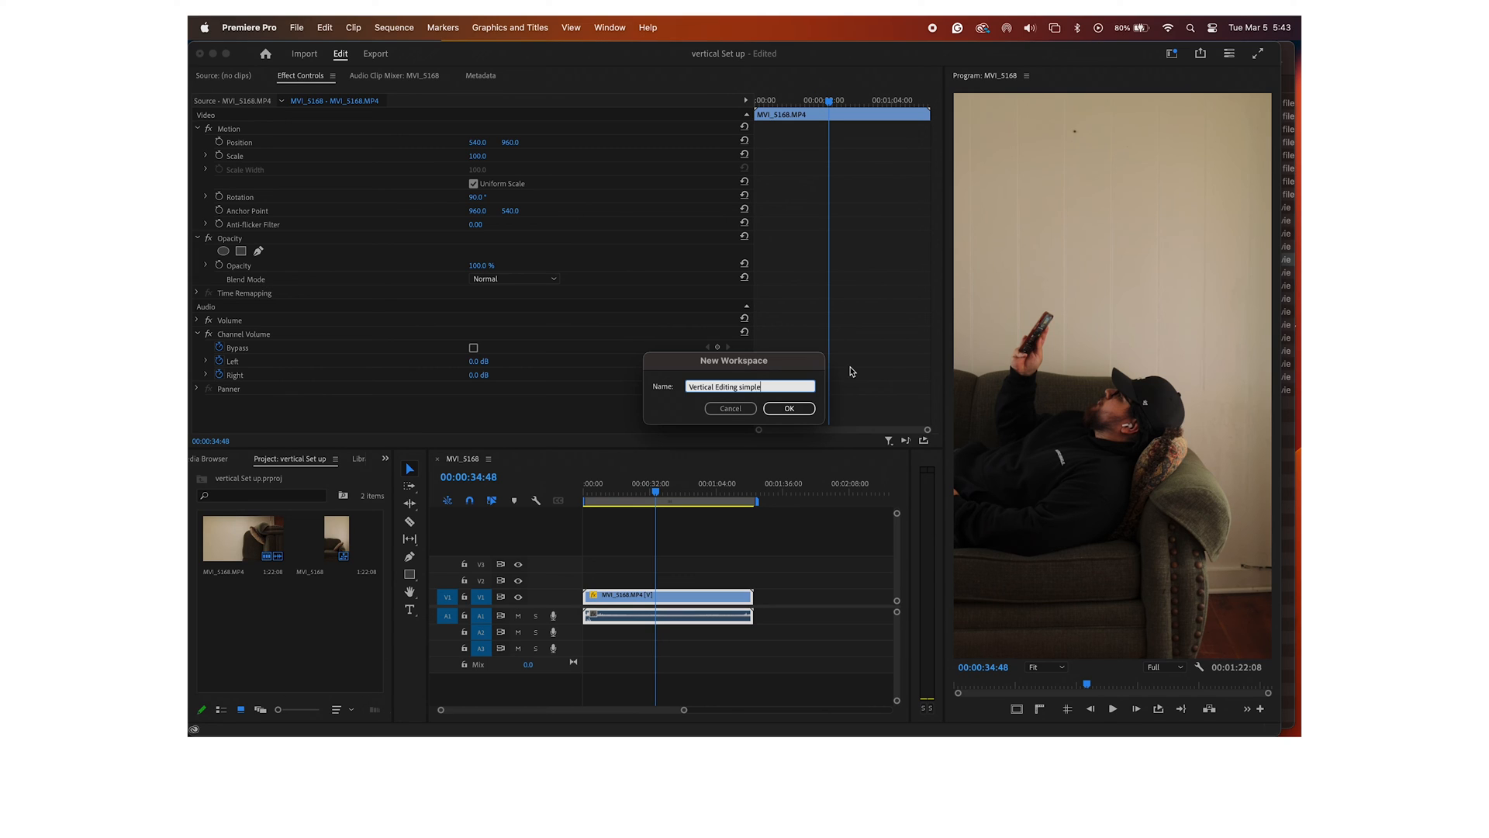
pyautogui.click(787, 409)
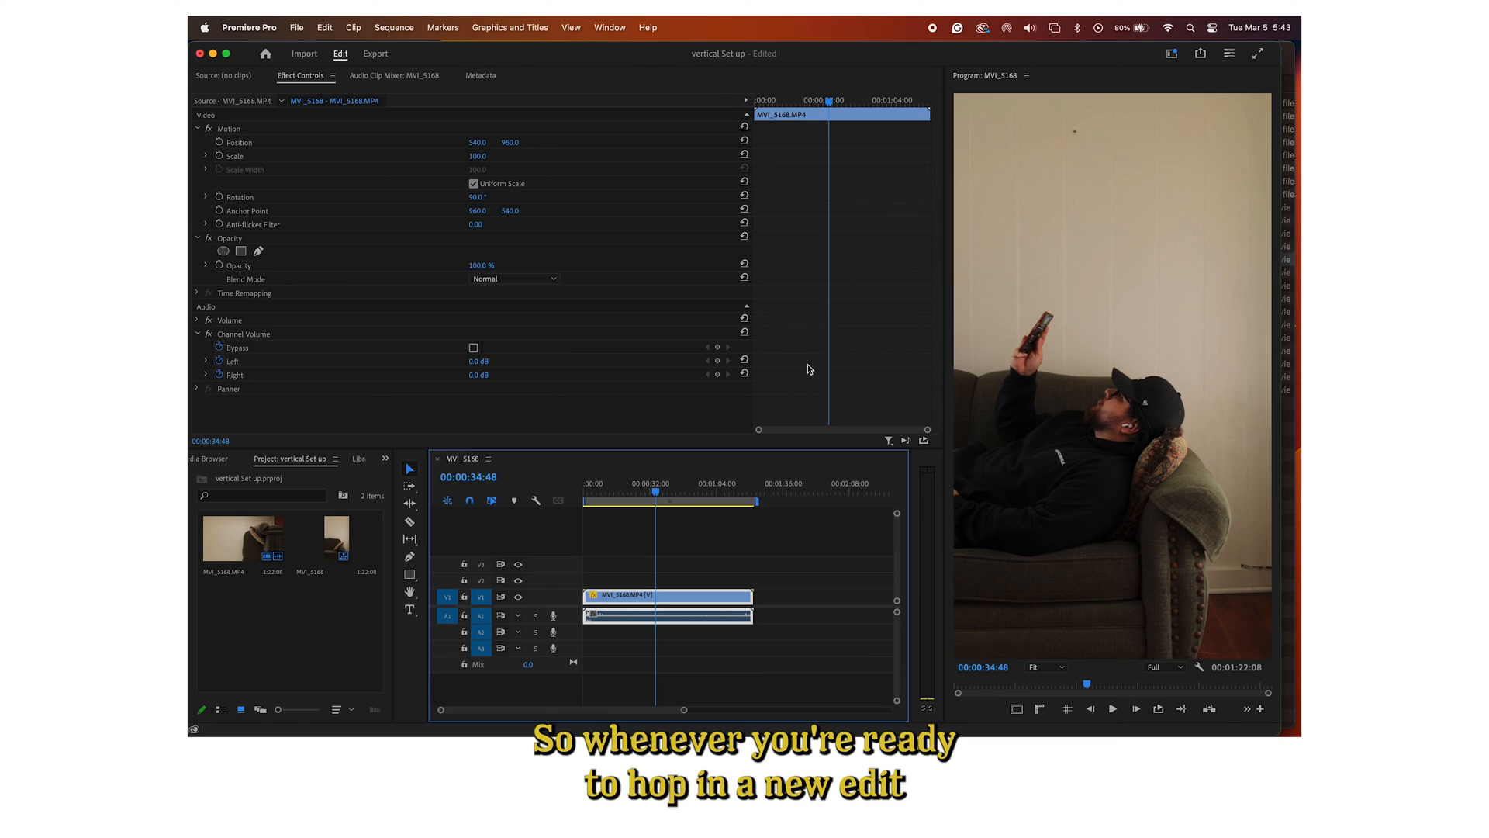
pyautogui.moveTo(855, 389)
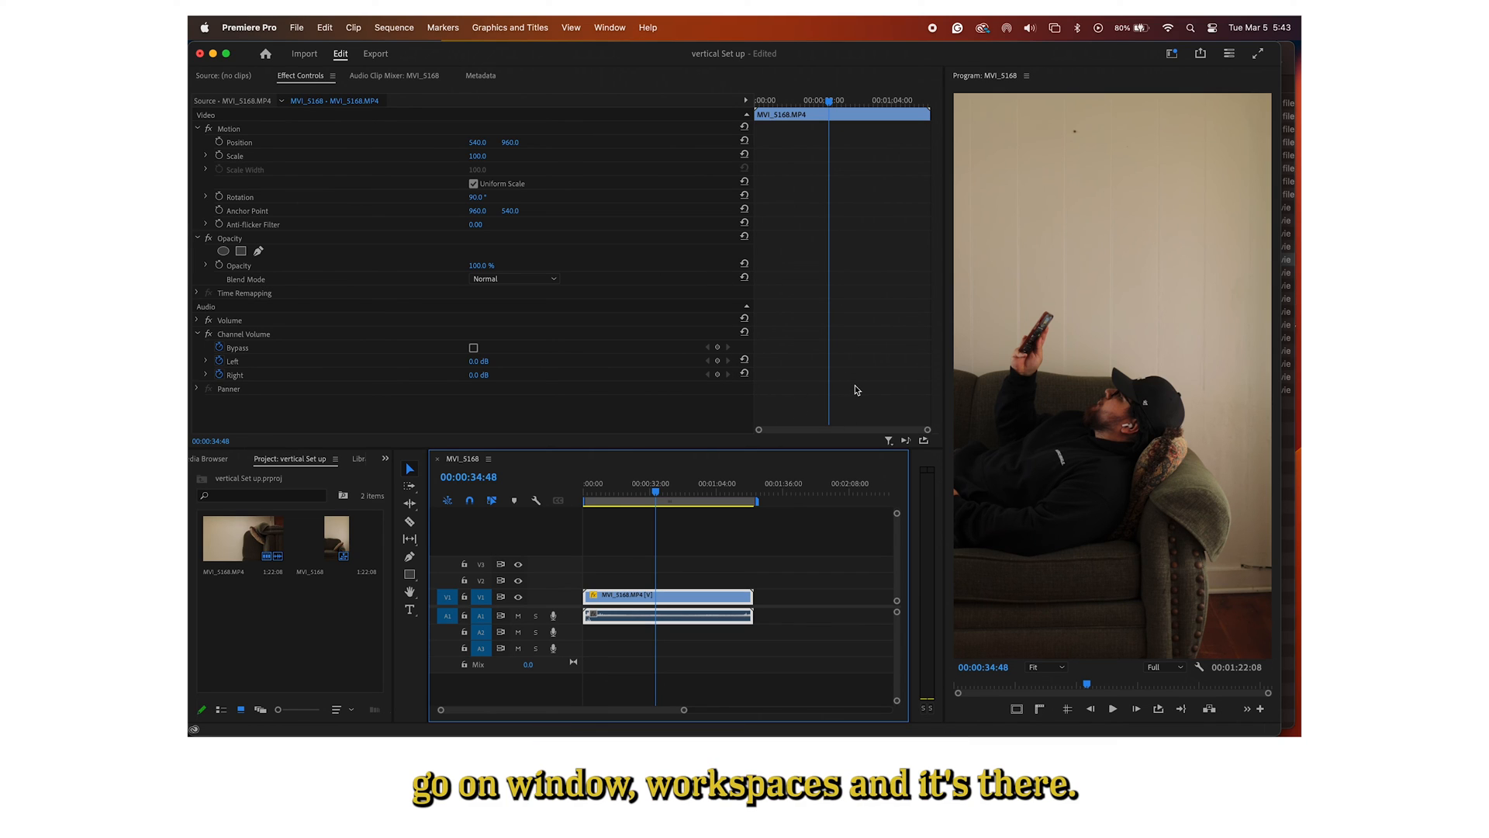